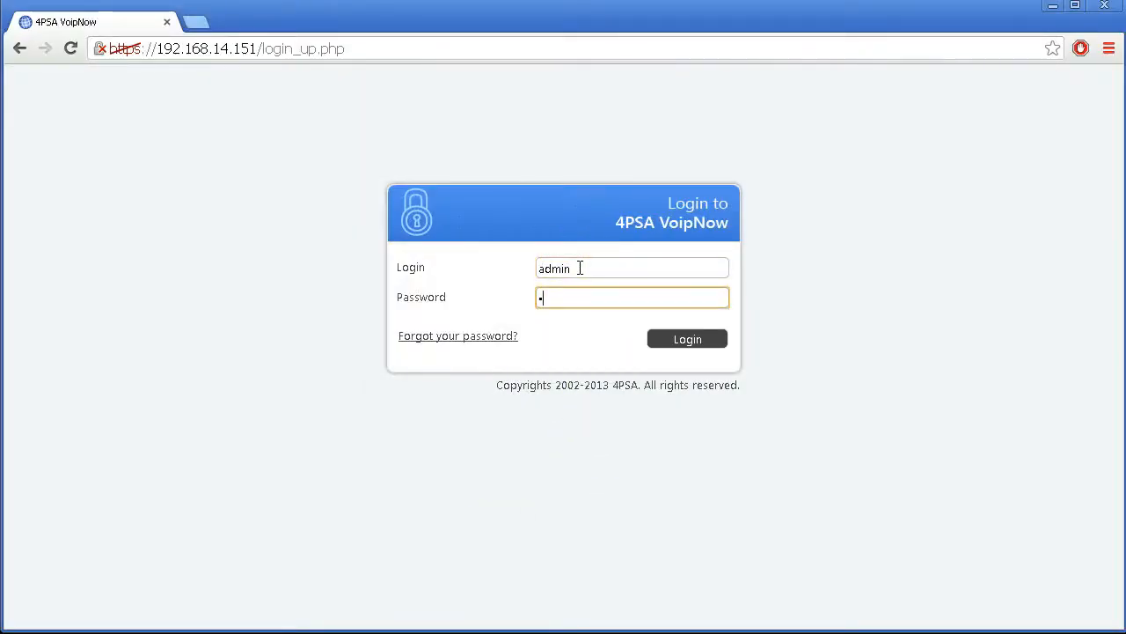
- Log in as admin and land on the Service Providers Management page
{"action": "left_click", "coordinate": [686, 338]}
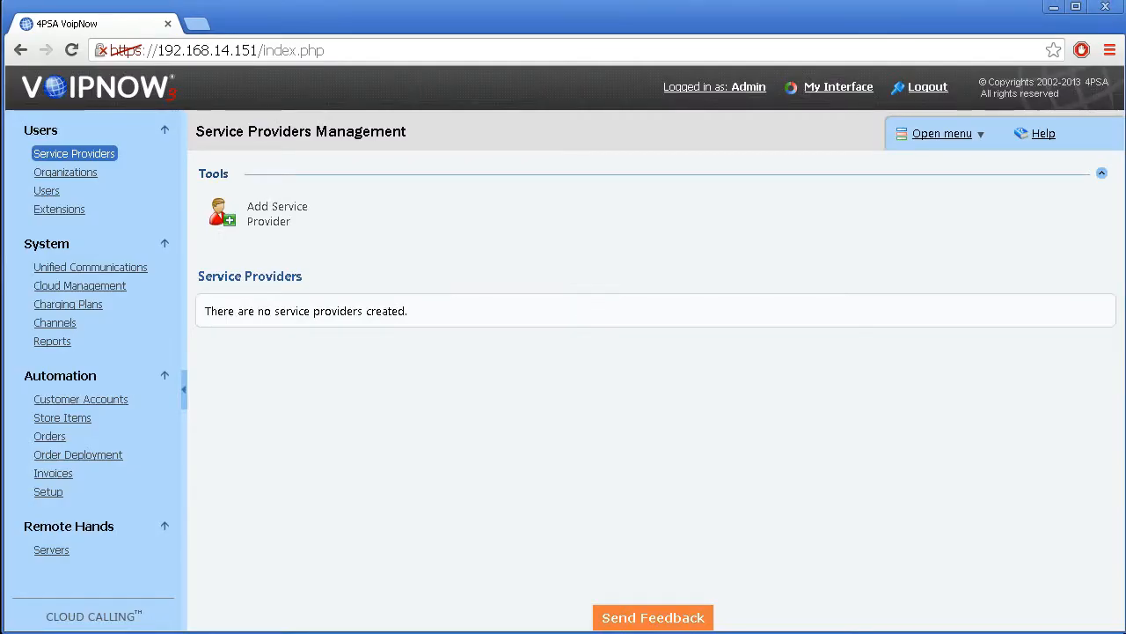
{"action": "mouse_move", "coordinate": [102, 619]}
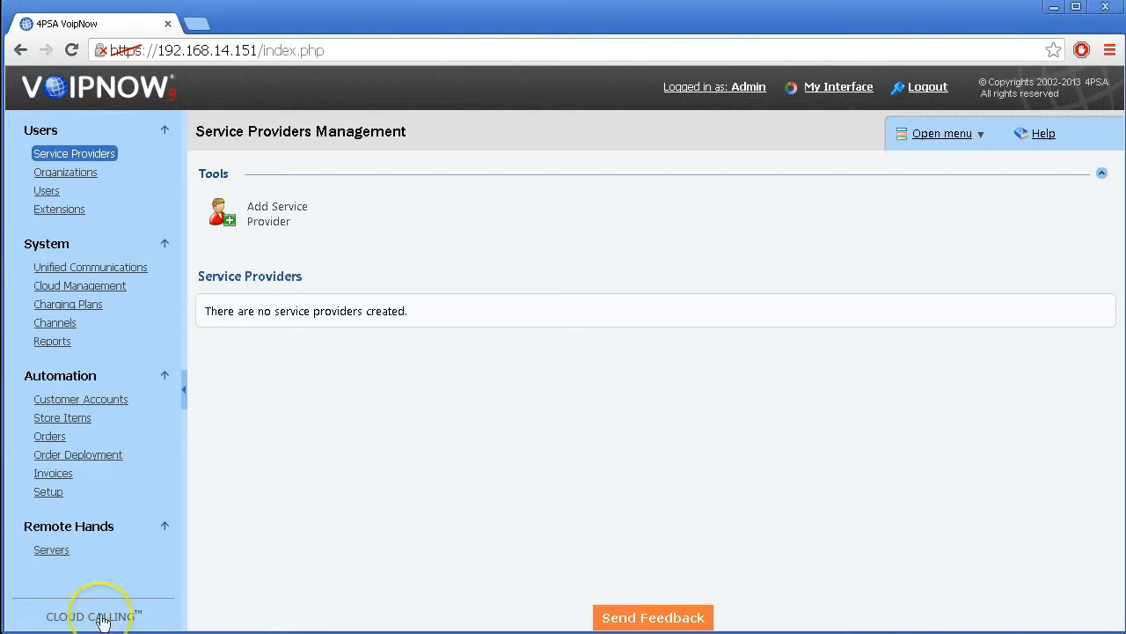
{"action": "mouse_move", "coordinate": [137, 309]}
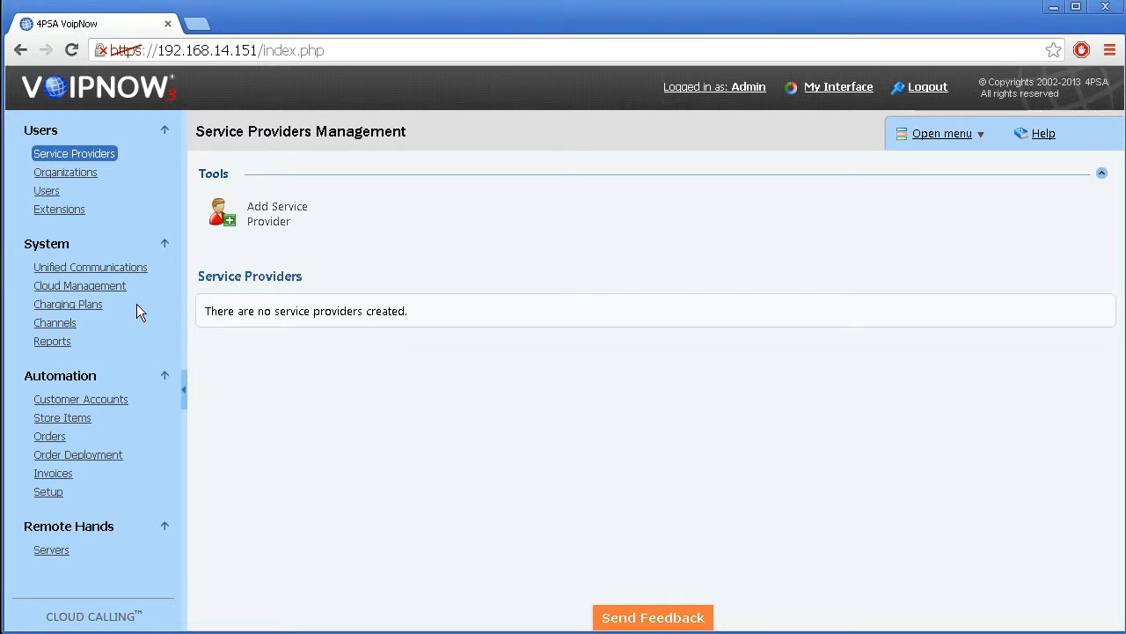
{"action": "mouse_move", "coordinate": [67, 302]}
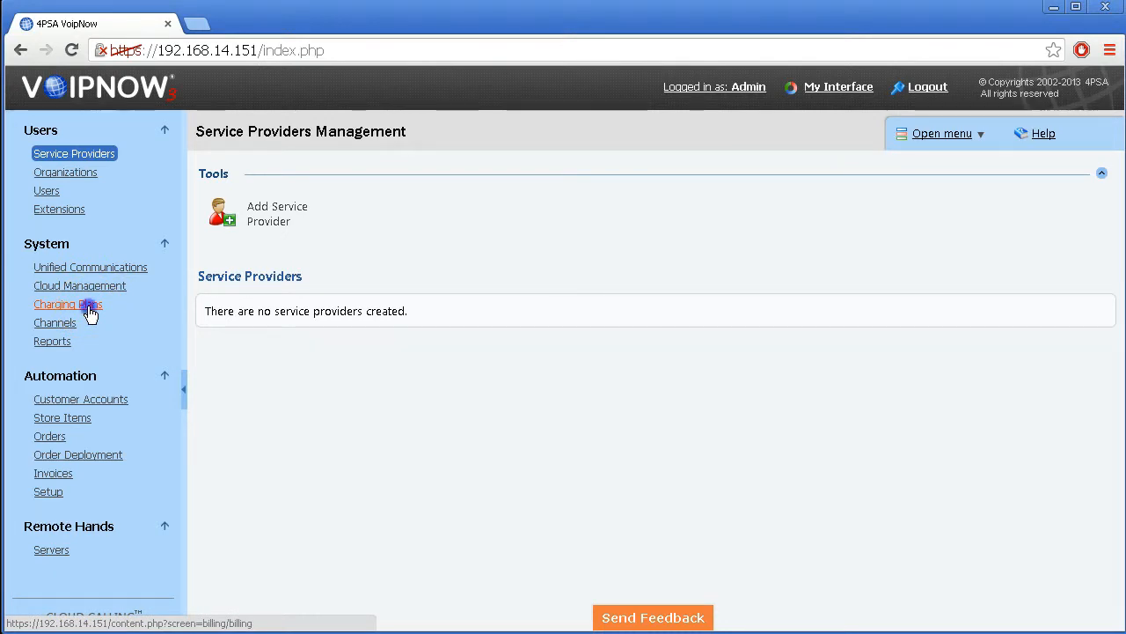
- Create a new charging plan and name it FirstPlan
{"action": "left_click", "coordinate": [67, 303]}
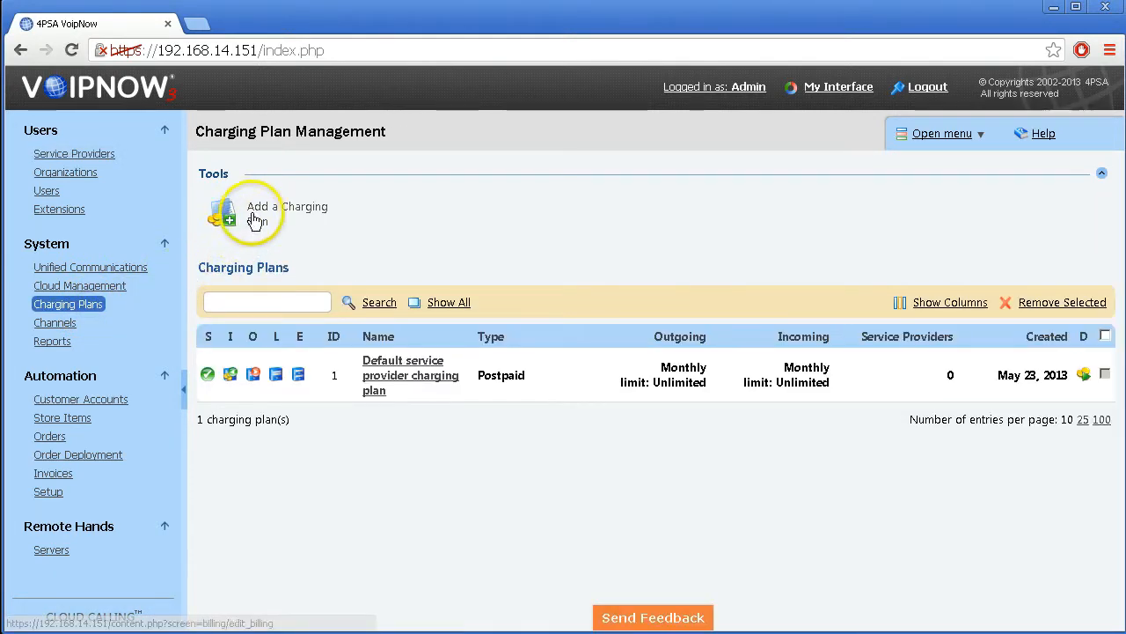
{"action": "left_click", "coordinate": [287, 206]}
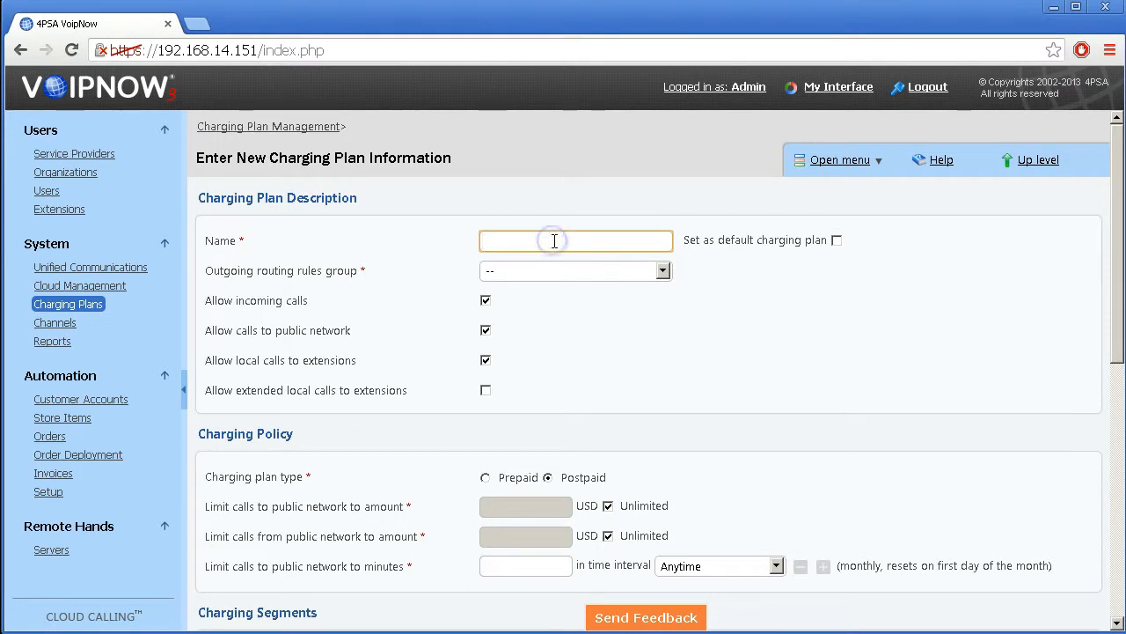
{"action": "type", "text": "First"}
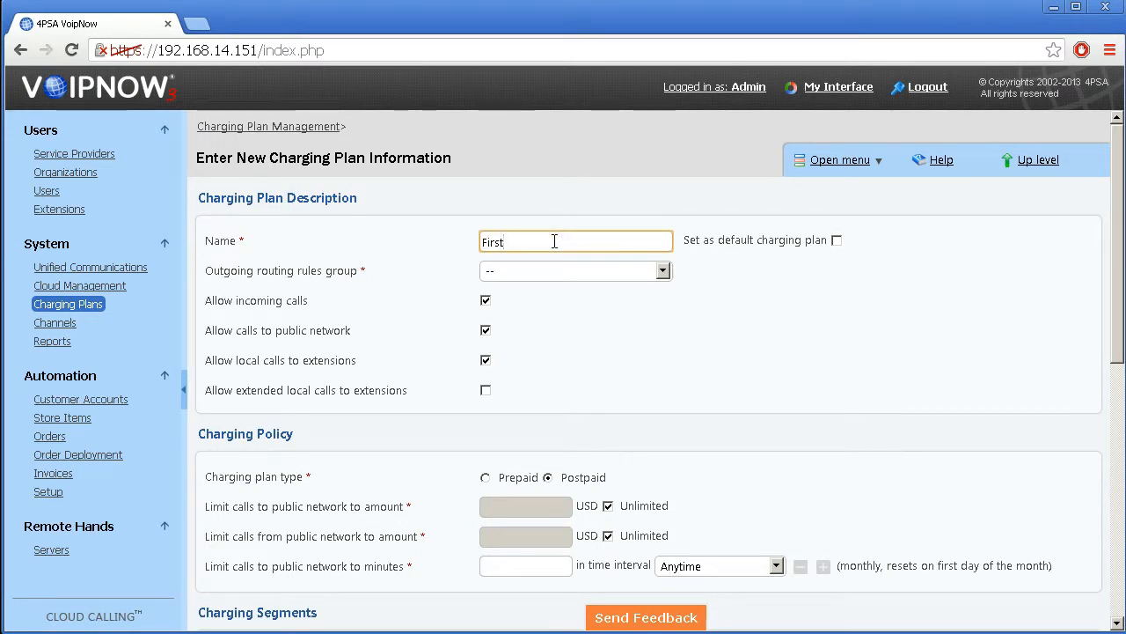
{"action": "type", "text": "Plan"}
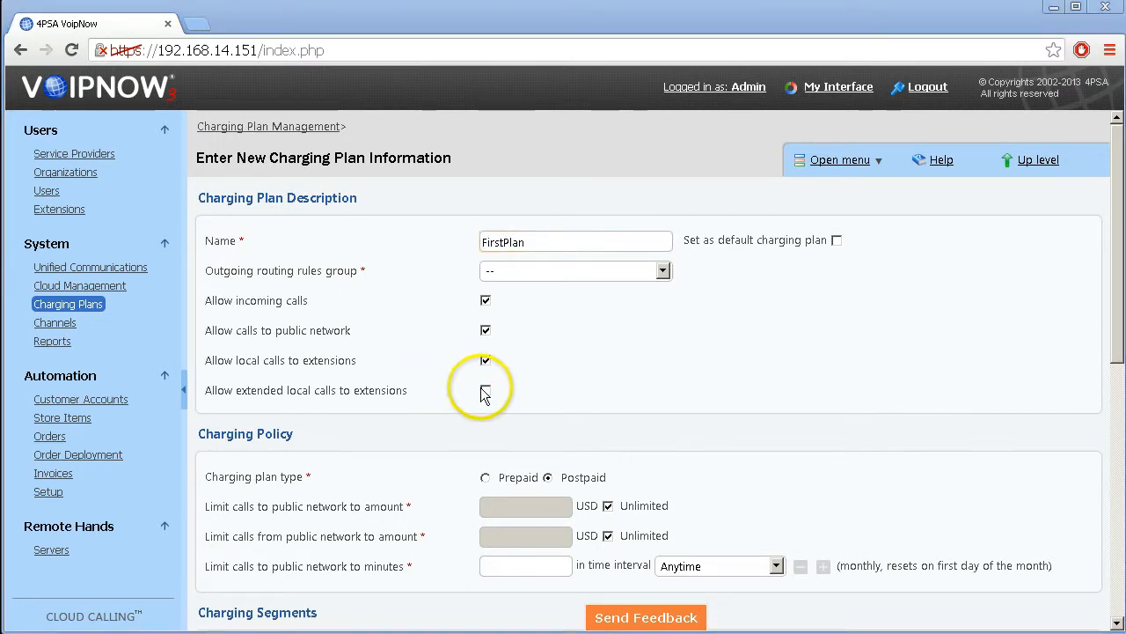
- Allow extended local calls and limit public-network calls to 9999 minutes
{"action": "scroll", "scroll_direction": "down", "scroll_amount": 3}
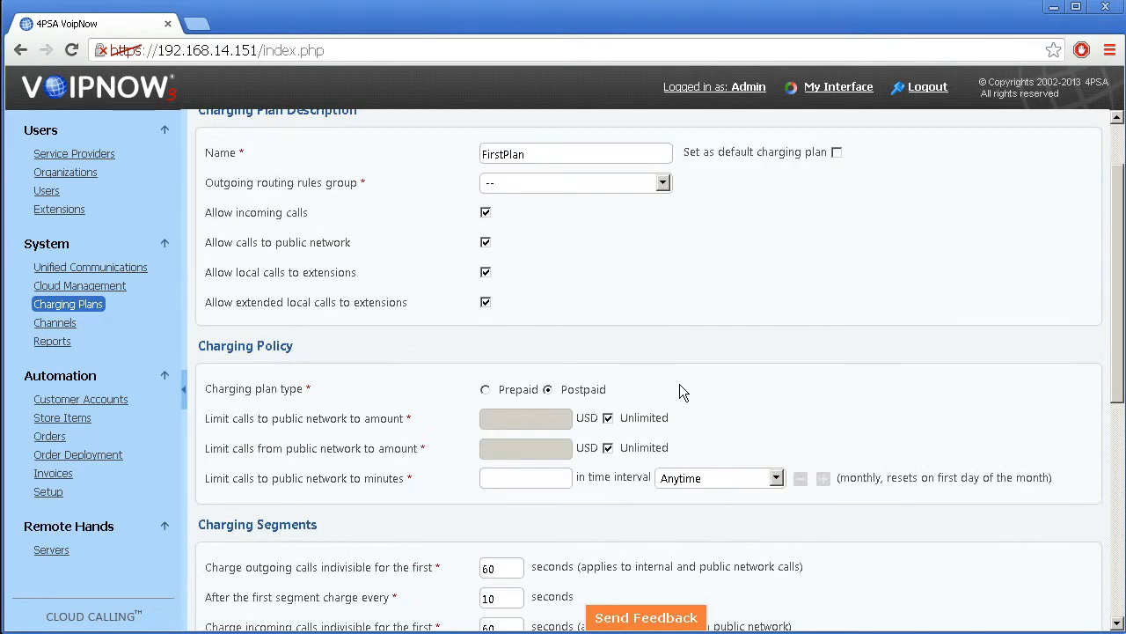
{"action": "left_click", "coordinate": [661, 182]}
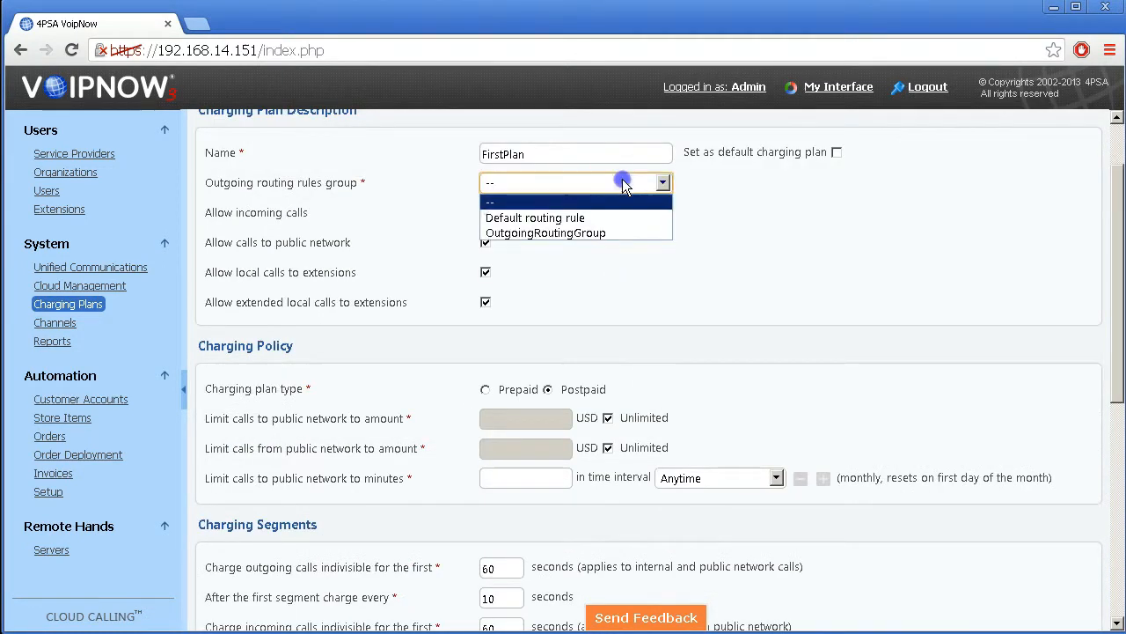
{"action": "scroll", "scroll_direction": "down", "scroll_amount": 3}
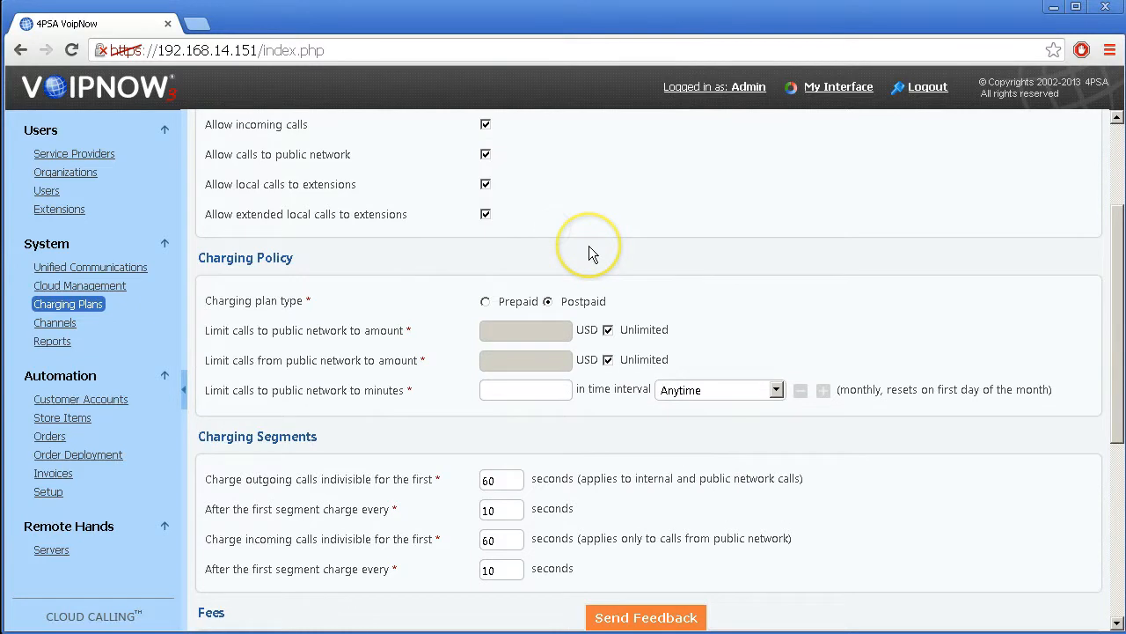
{"action": "mouse_move", "coordinate": [607, 363]}
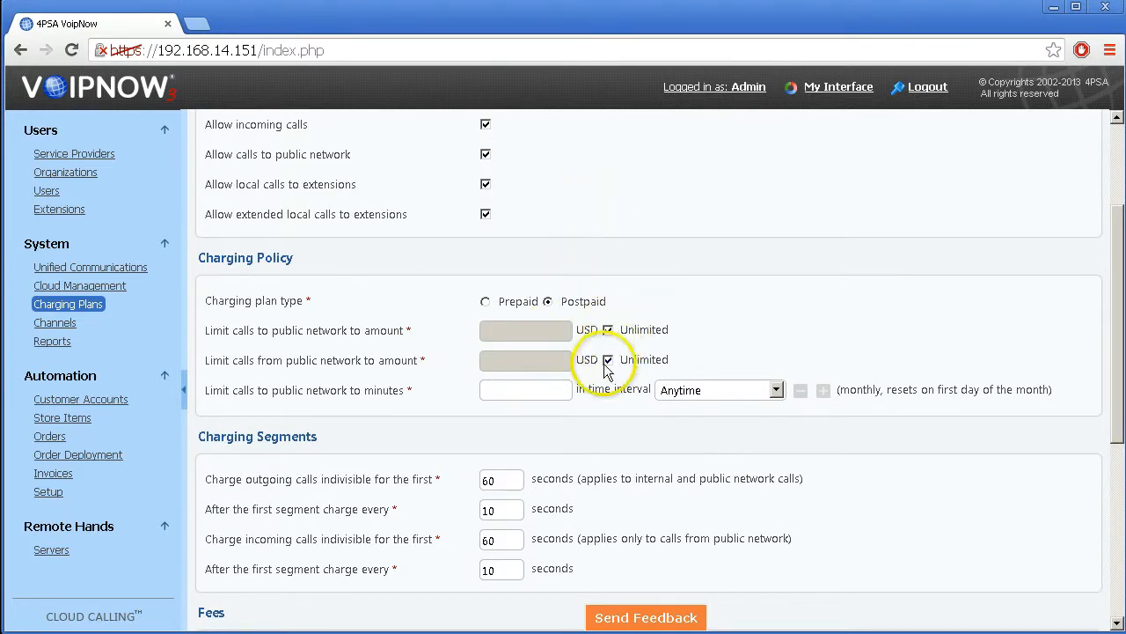
{"action": "left_click", "coordinate": [525, 390]}
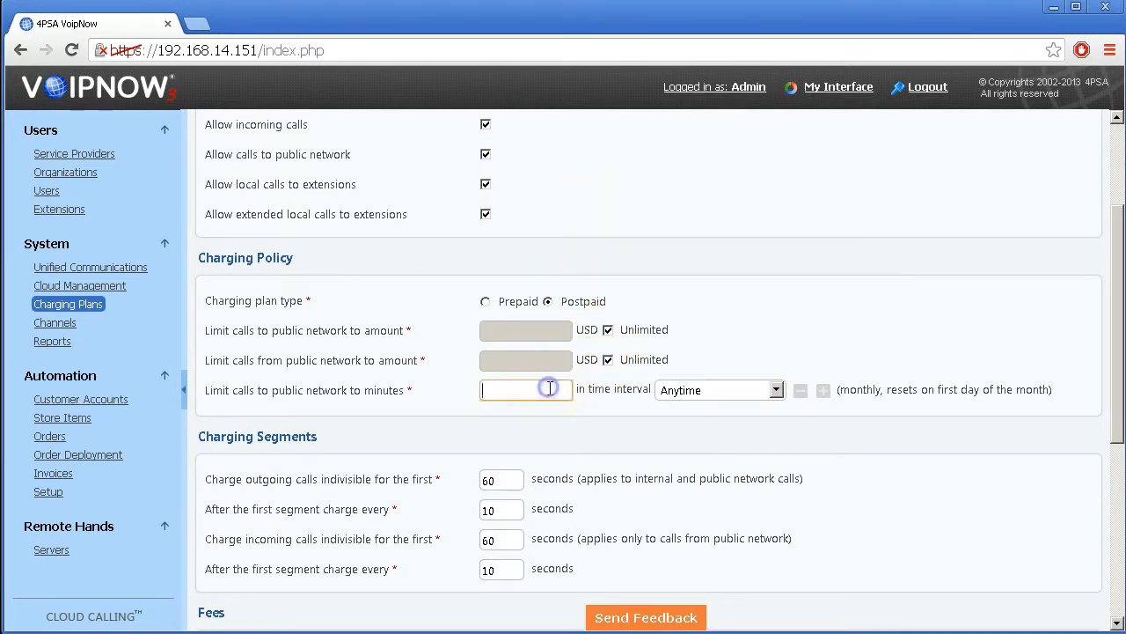
{"action": "type", "text": "9999"}
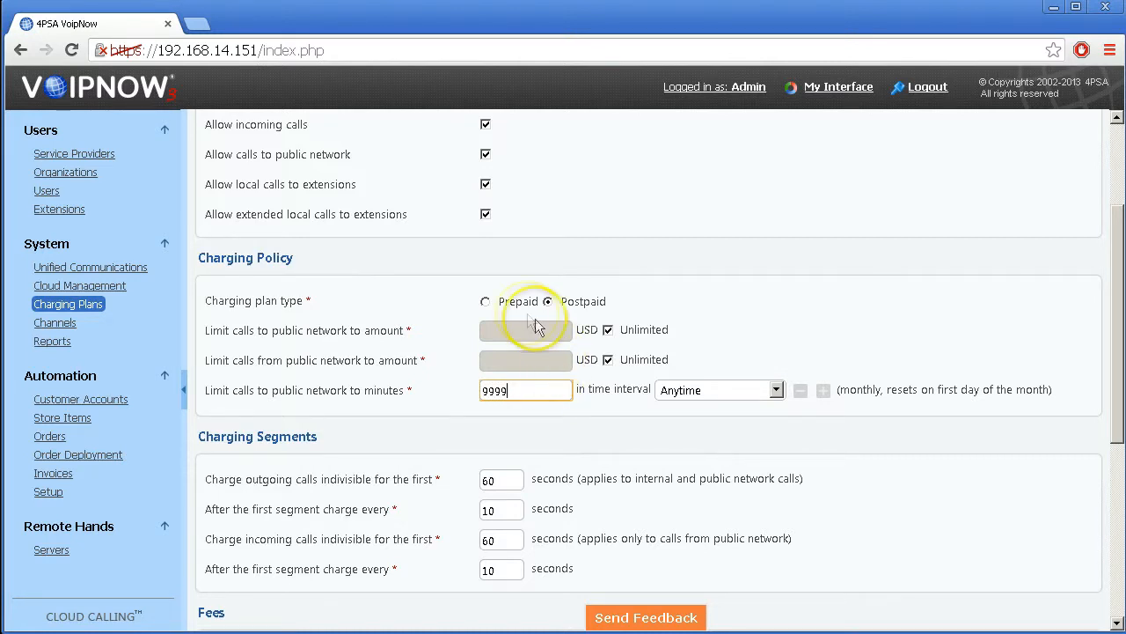
{"action": "left_click", "coordinate": [486, 301]}
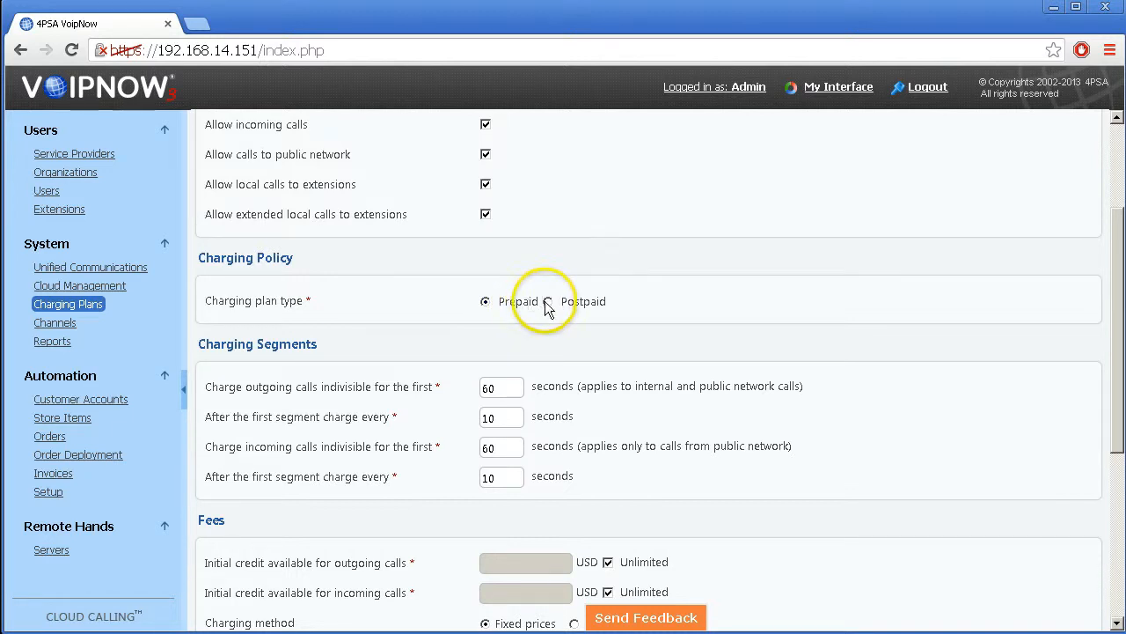
{"action": "left_click", "coordinate": [549, 301]}
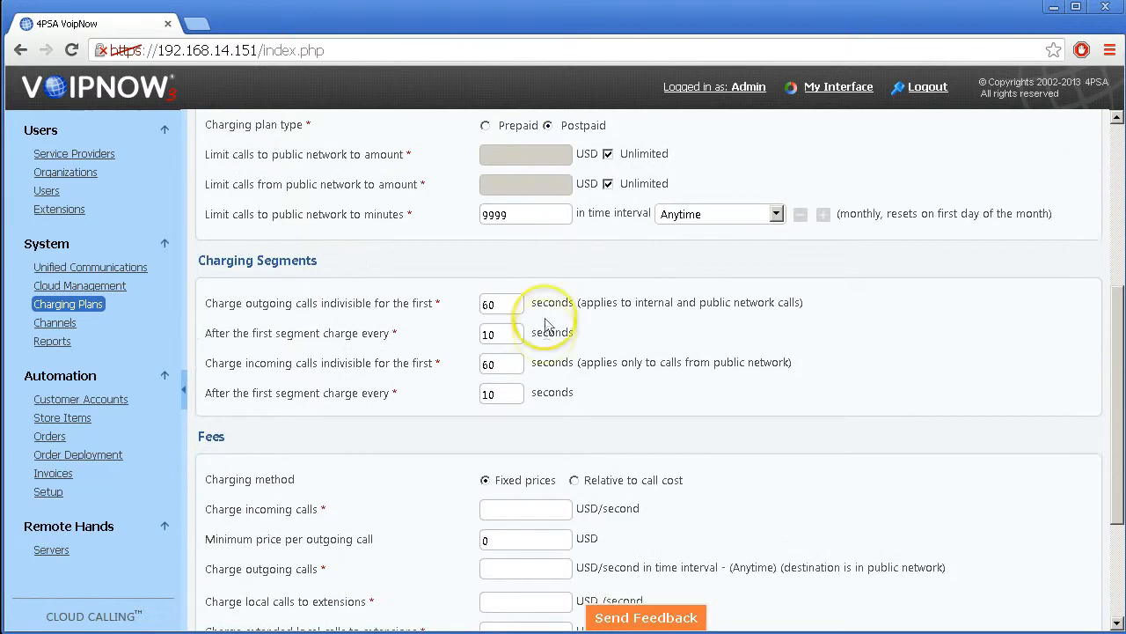
{"action": "mouse_move", "coordinate": [662, 489]}
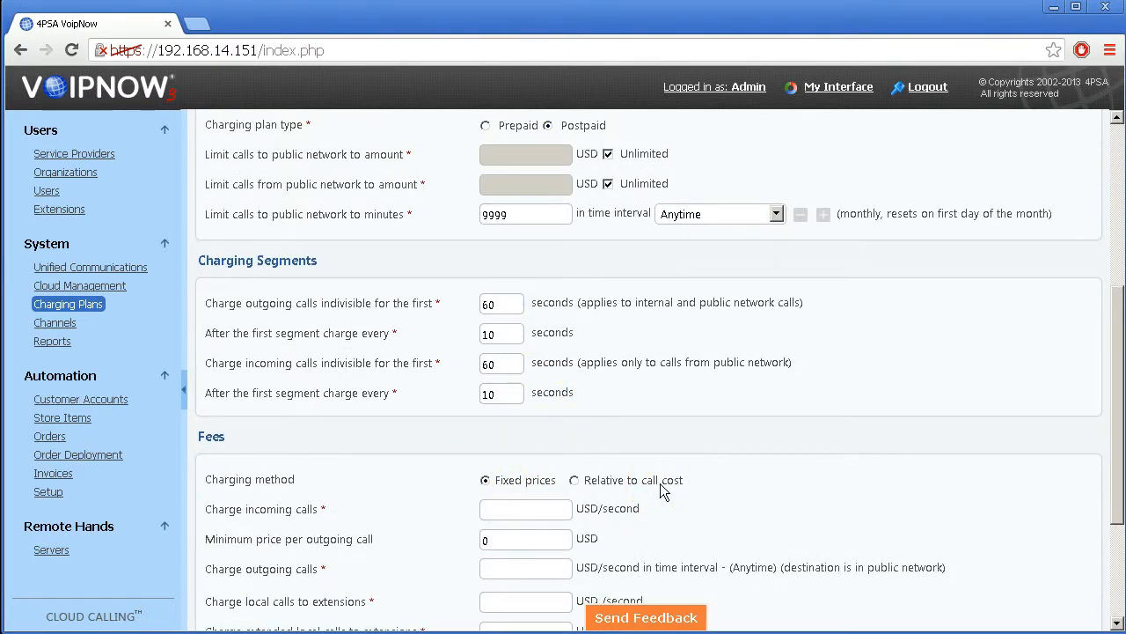
{"action": "scroll", "scroll_direction": "down", "scroll_amount": 3}
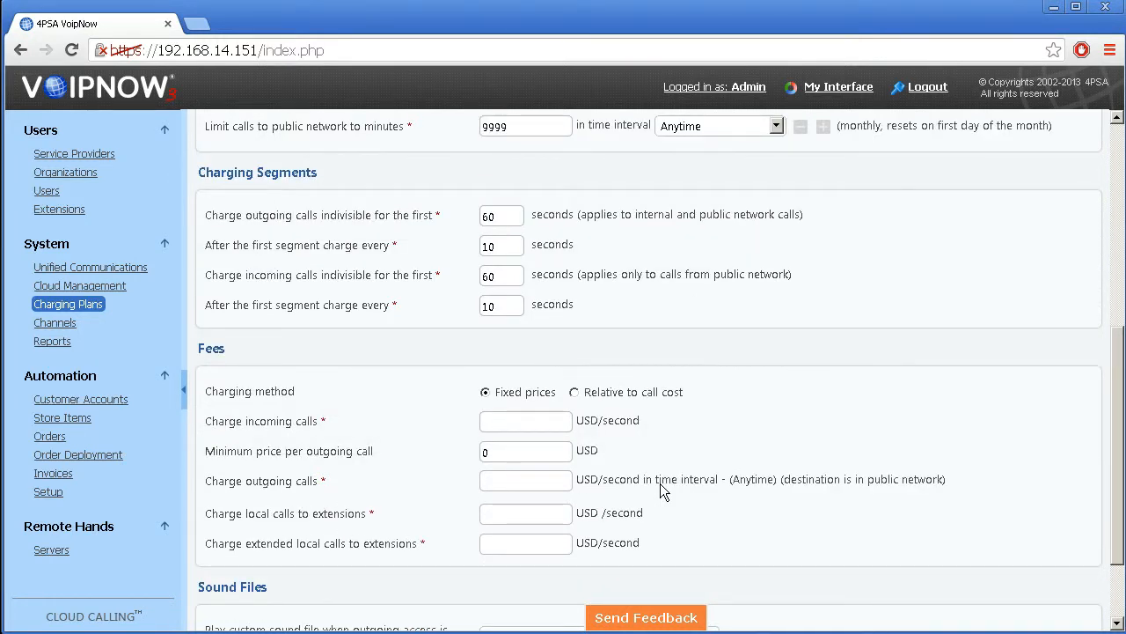
{"action": "mouse_move", "coordinate": [607, 450]}
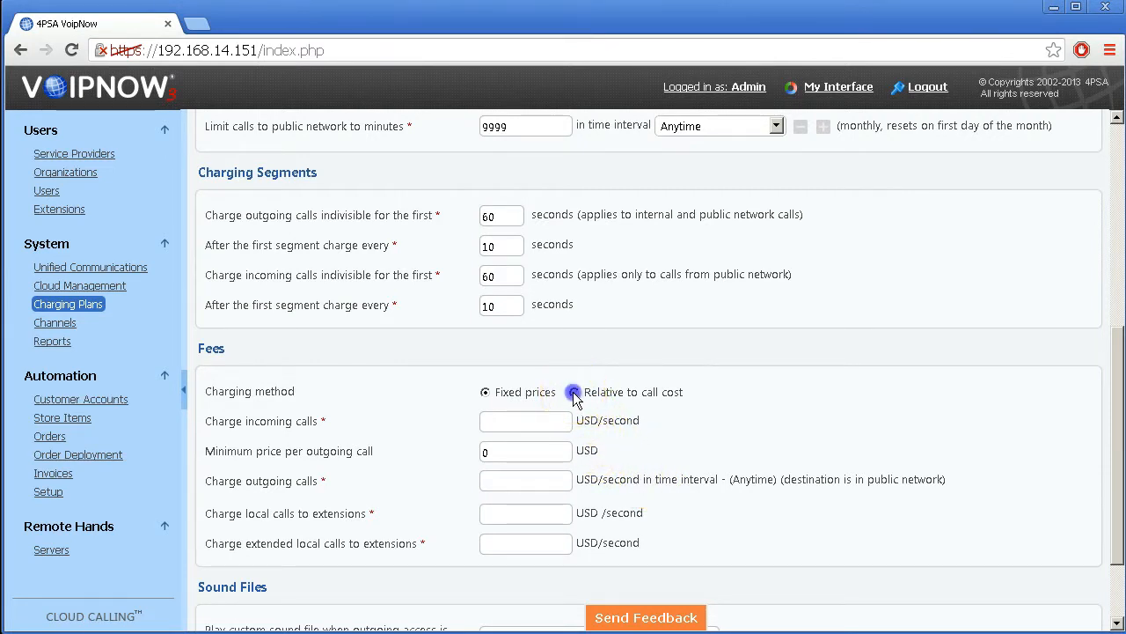
- Charge all four call types relative to call cost: 1.5 × cost plus 0.0005 USD/second
{"action": "left_click", "coordinate": [574, 390]}
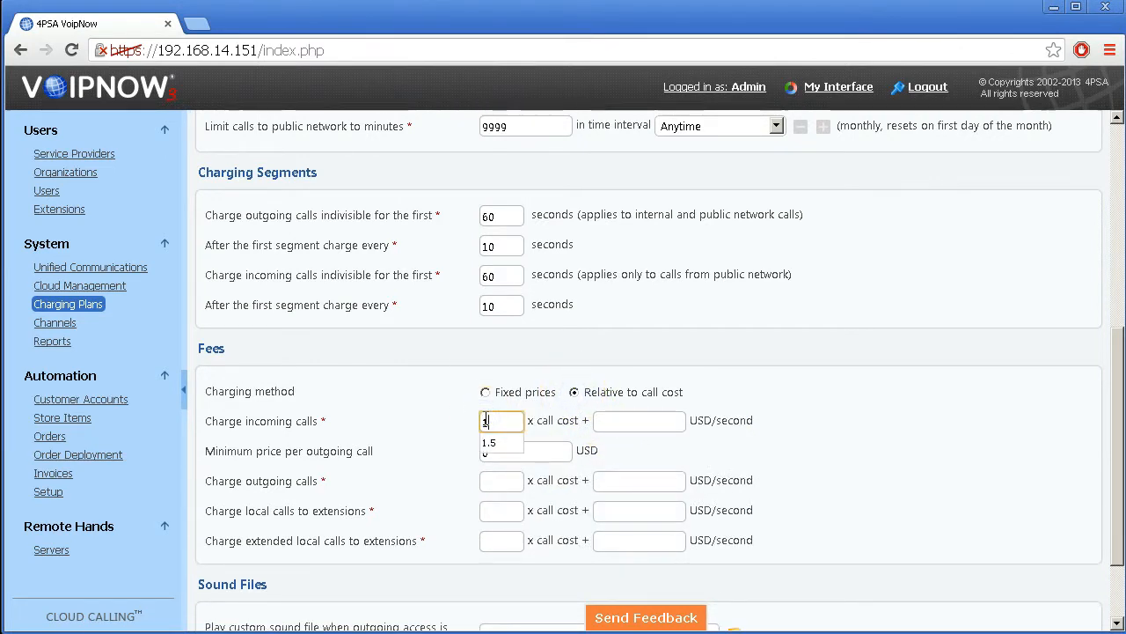
{"action": "left_click", "coordinate": [639, 419]}
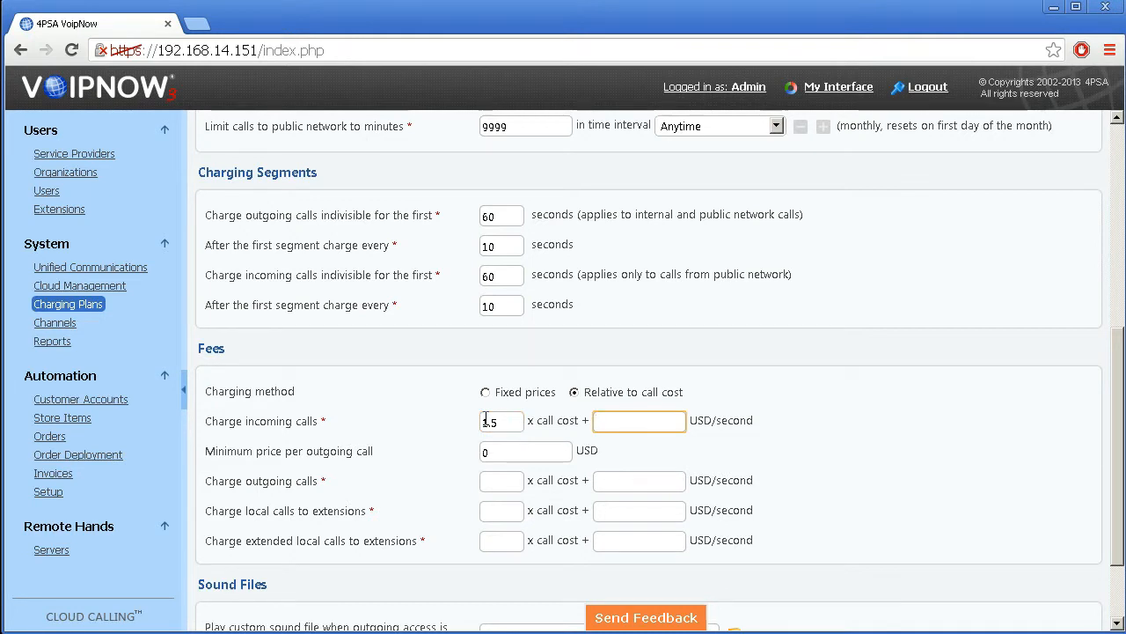
{"action": "type", "text": "0.000"}
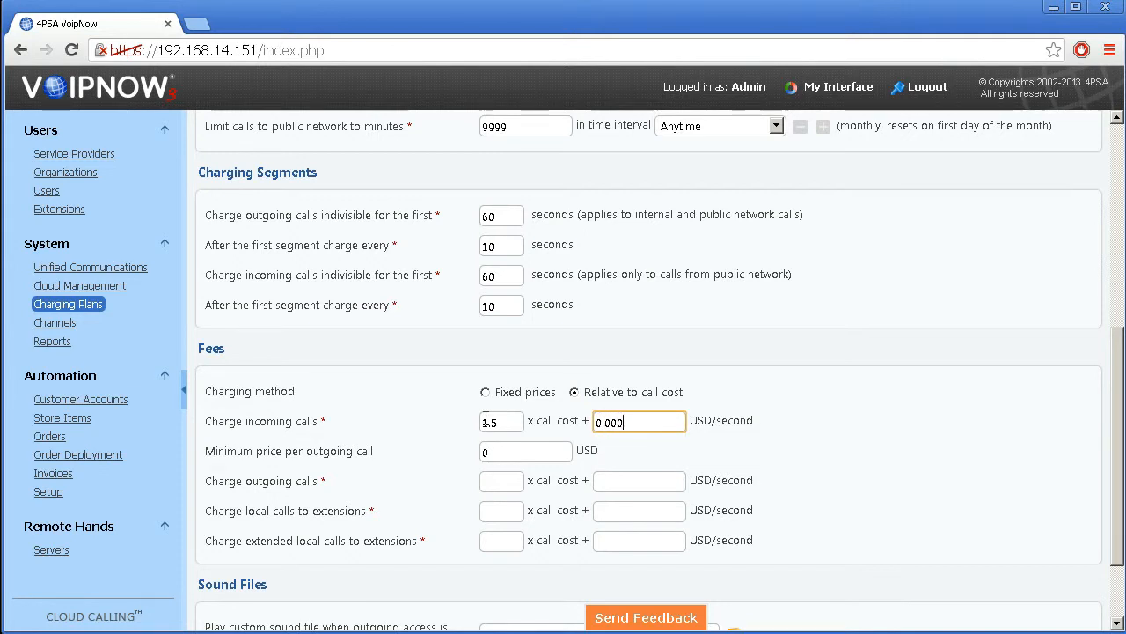
{"action": "type", "text": "5"}
{"action": "left_click", "coordinate": [502, 481]}
{"action": "type", "text": "1.5"}
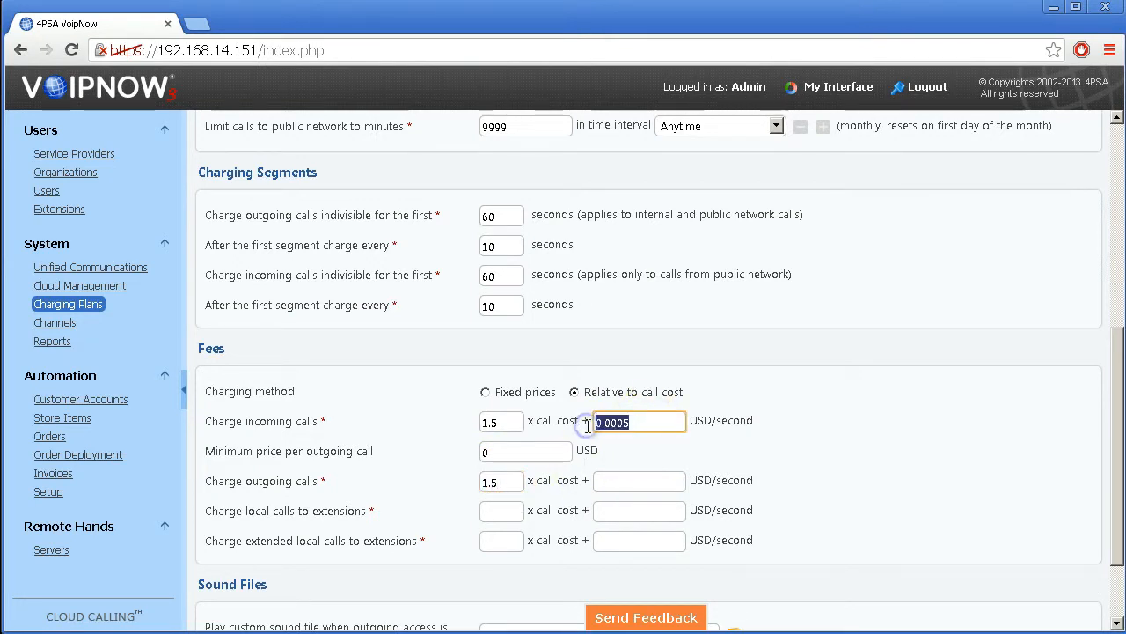
{"action": "type", "text": "0.0005"}
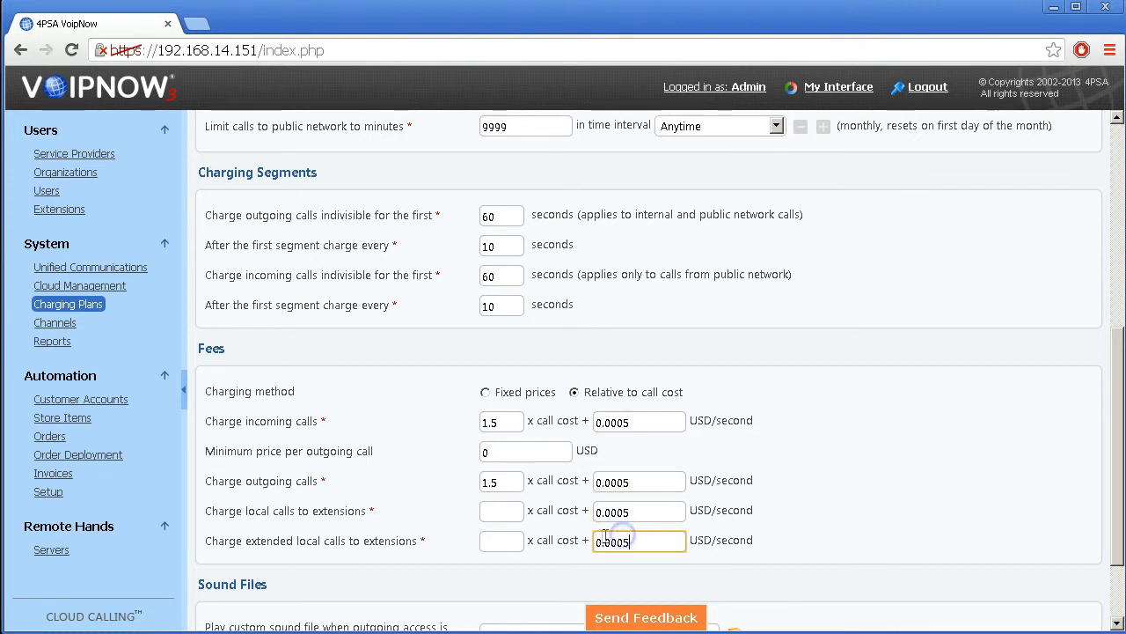
{"action": "type", "text": "1.5"}
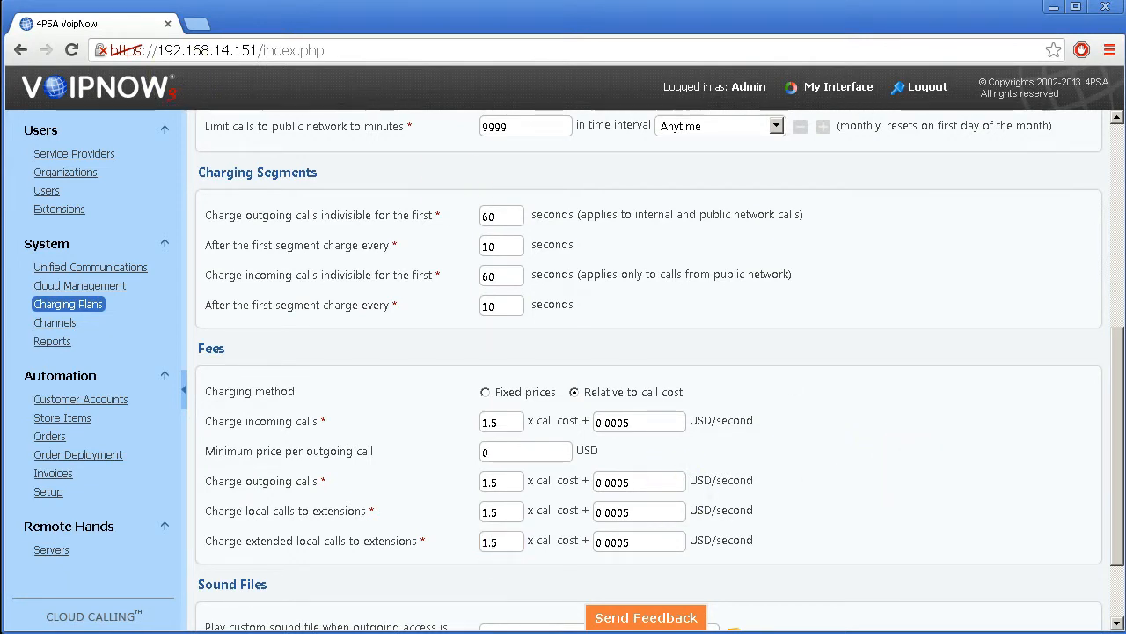
{"action": "mouse_move", "coordinate": [485, 393]}
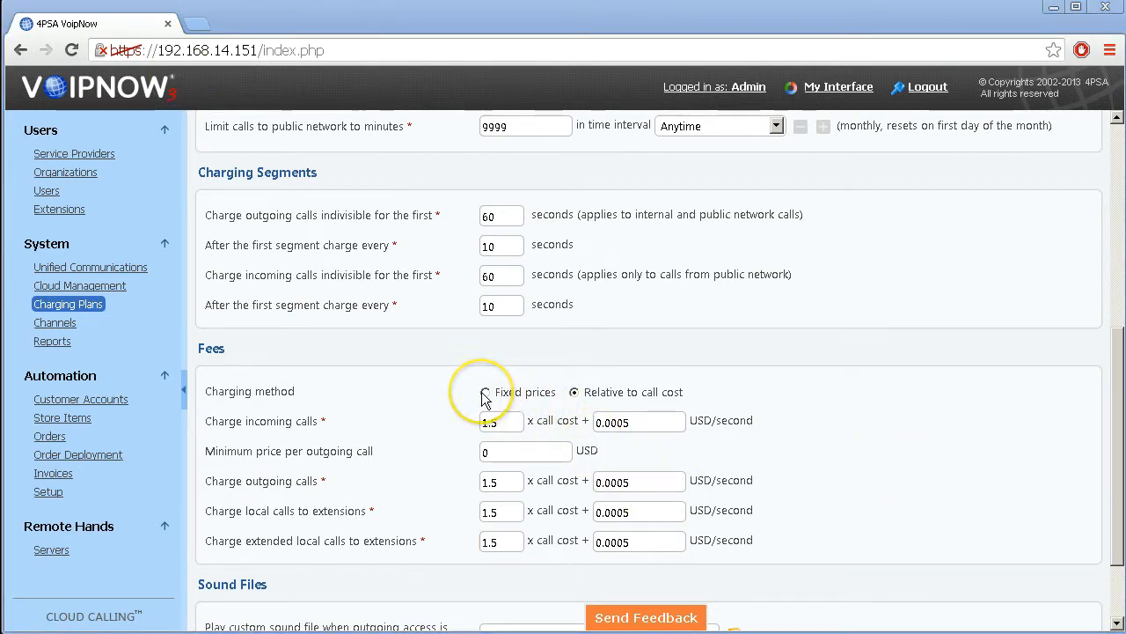
- Switch to fixed prices: outgoing 0.0005 USD/second, incoming, local and extended local 0
{"action": "left_click", "coordinate": [486, 390]}
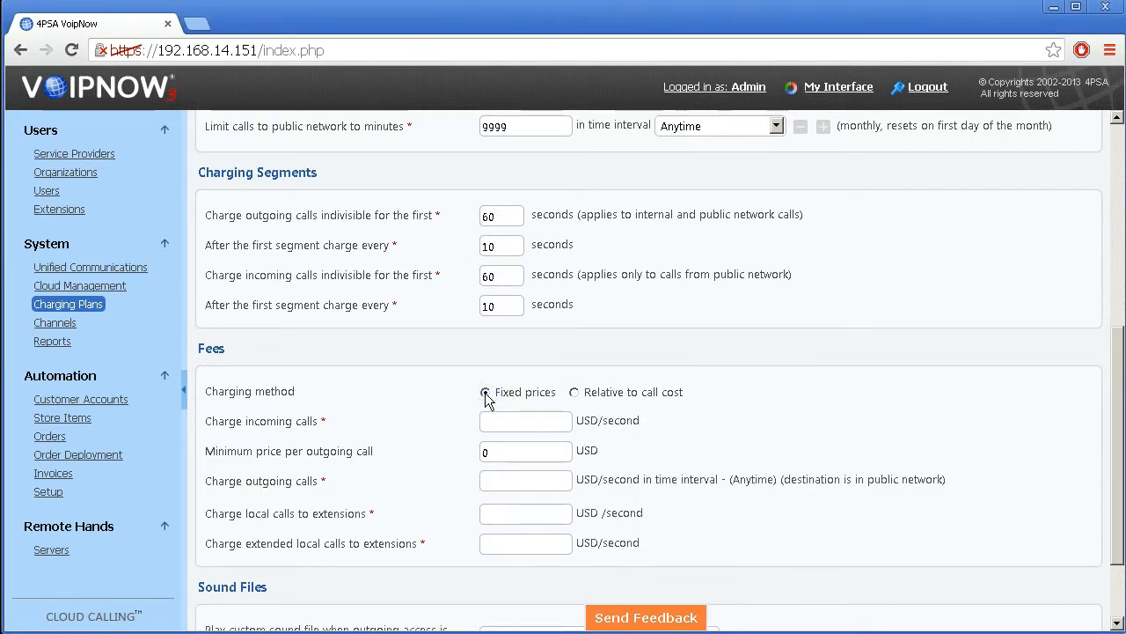
{"action": "left_click", "coordinate": [525, 419]}
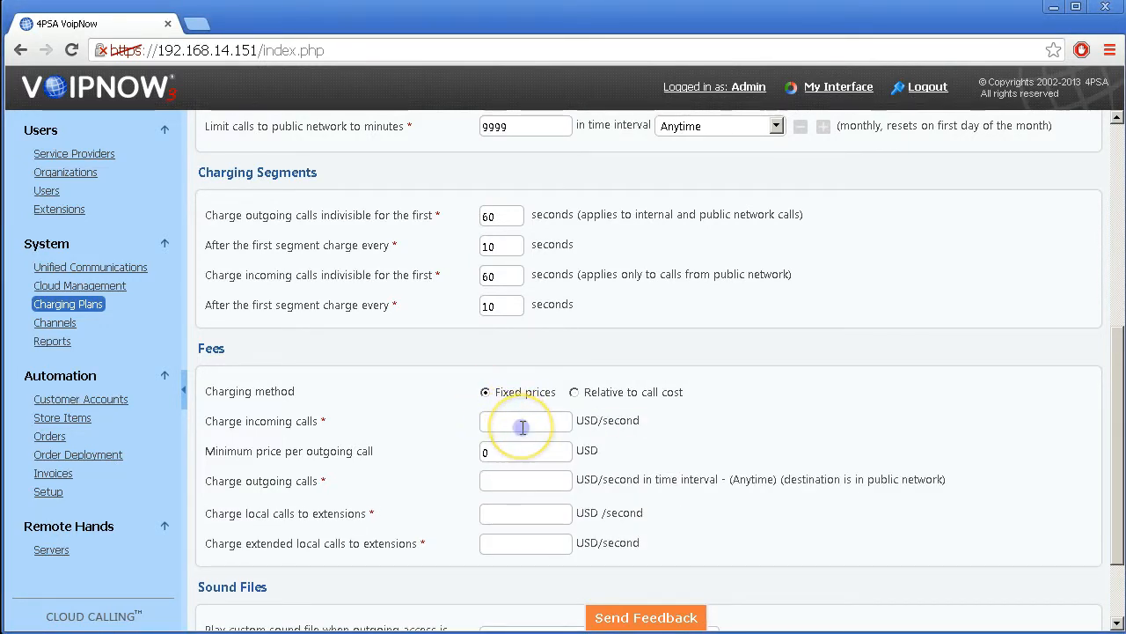
{"action": "left_click", "coordinate": [525, 421]}
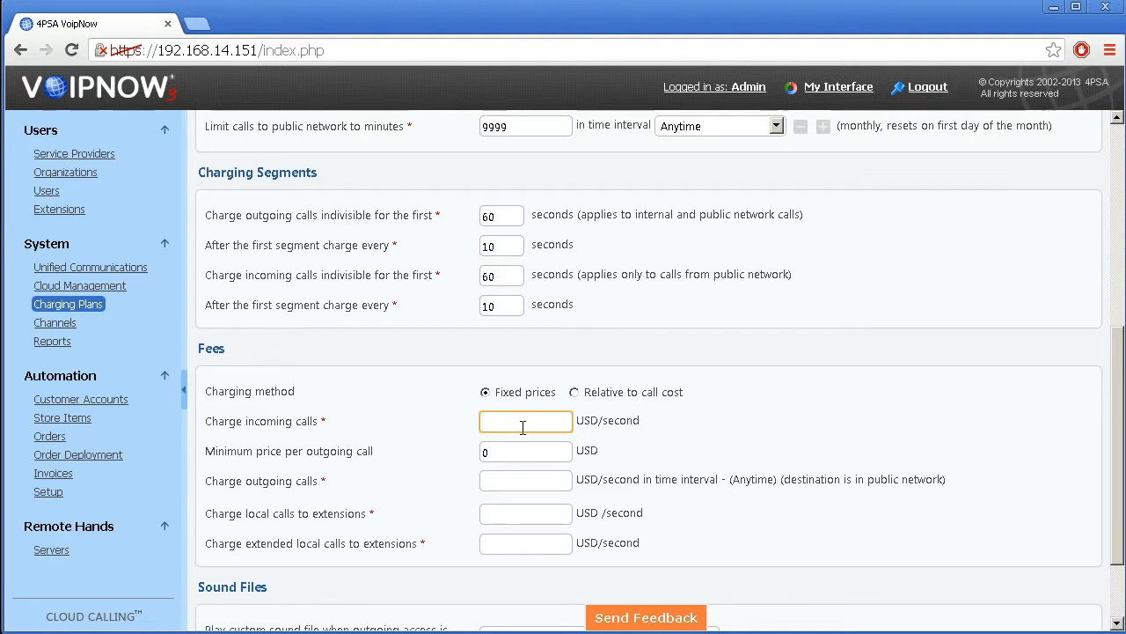
{"action": "type", "text": "0.0005"}
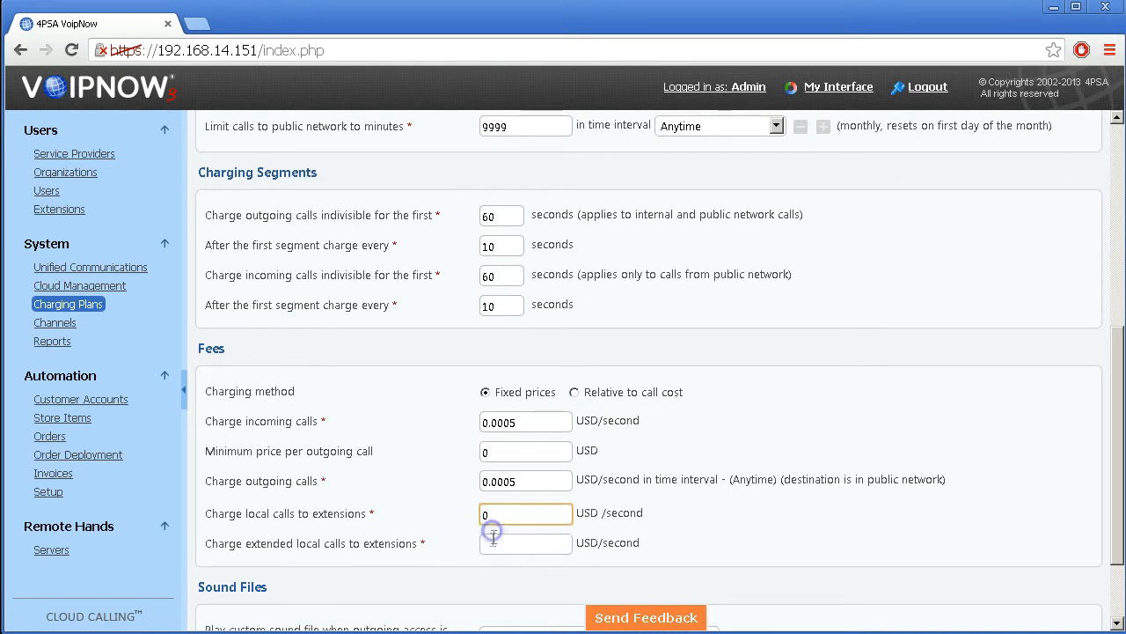
{"action": "left_click", "coordinate": [524, 542]}
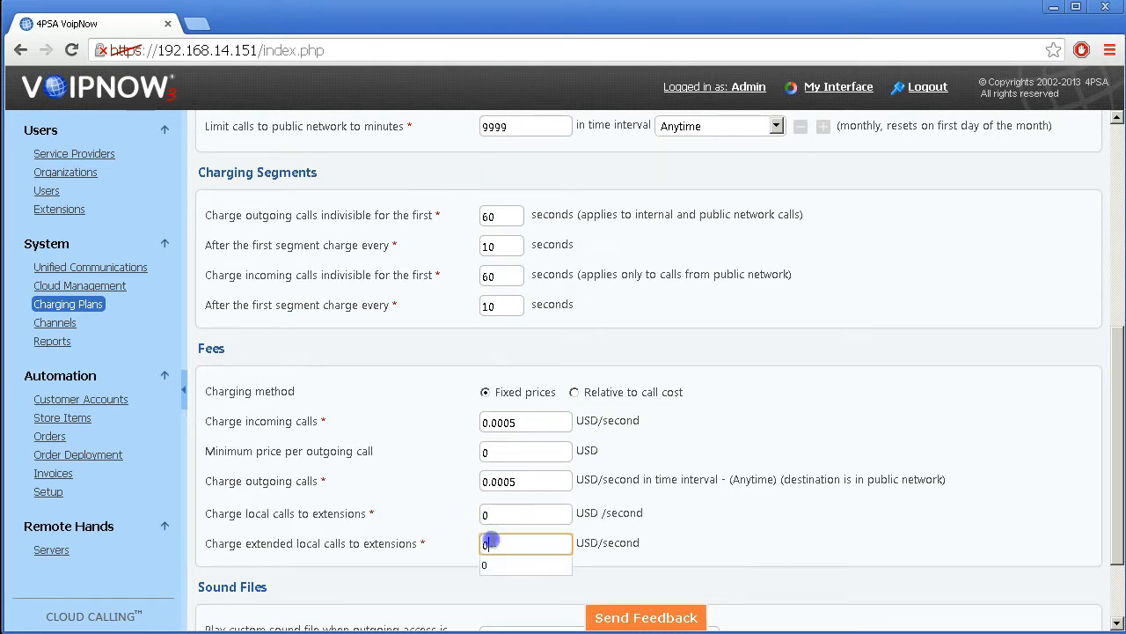
{"action": "left_click", "coordinate": [525, 421]}
{"action": "type", "text": "0"}
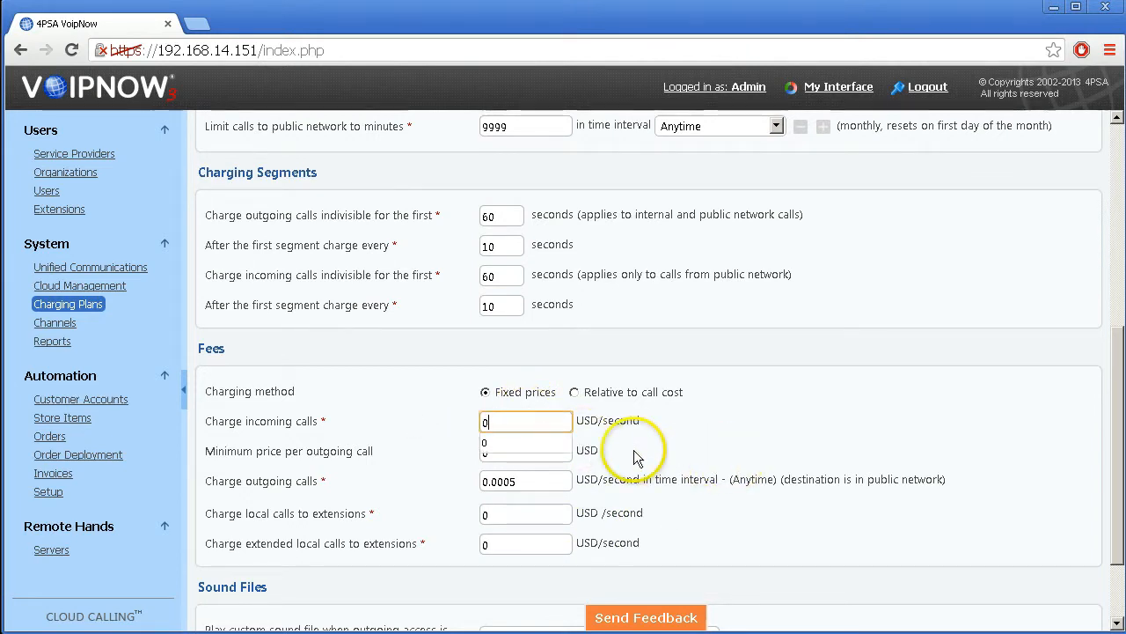
- Scroll through the fee settings to the after-first-segment charge intervals and back toward OK
{"action": "scroll", "scroll_direction": "down", "scroll_amount": 3}
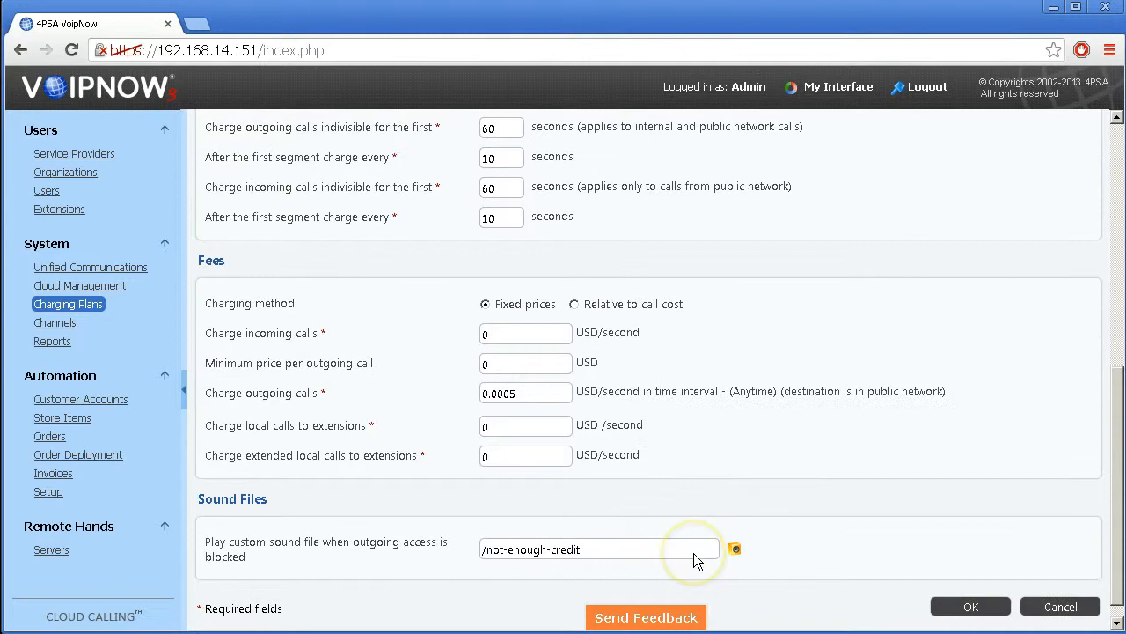
{"action": "scroll", "scroll_direction": "up", "scroll_amount": 3}
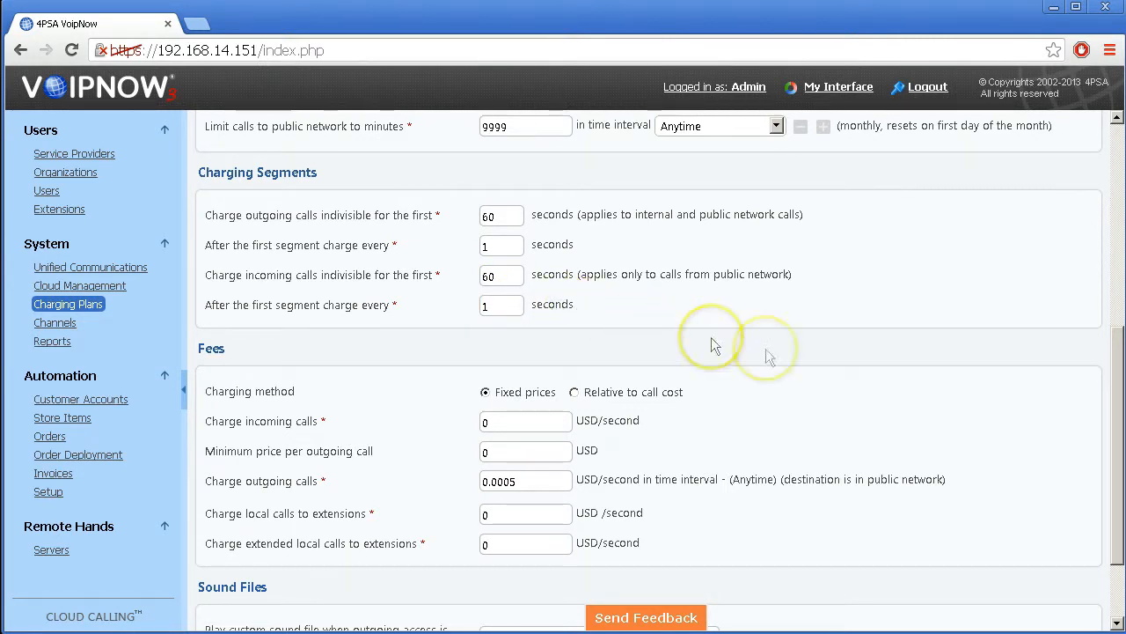
{"action": "scroll", "scroll_direction": "down", "scroll_amount": 3}
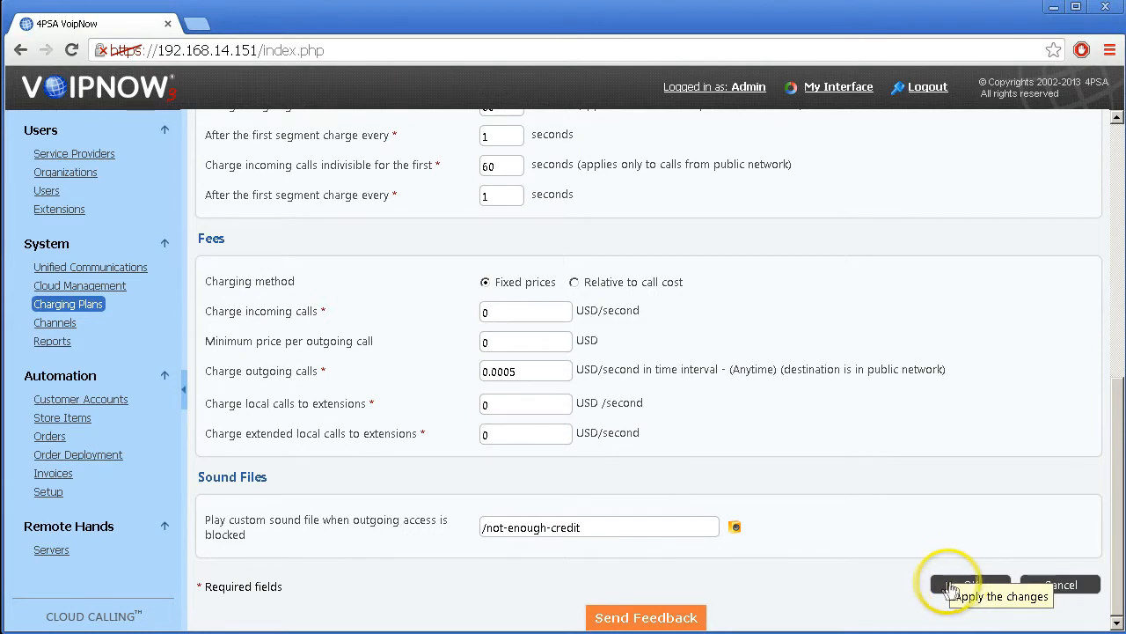
- Save FirstPlan and open the Default service provider charging plan's Fees section
{"action": "left_click", "coordinate": [968, 585]}
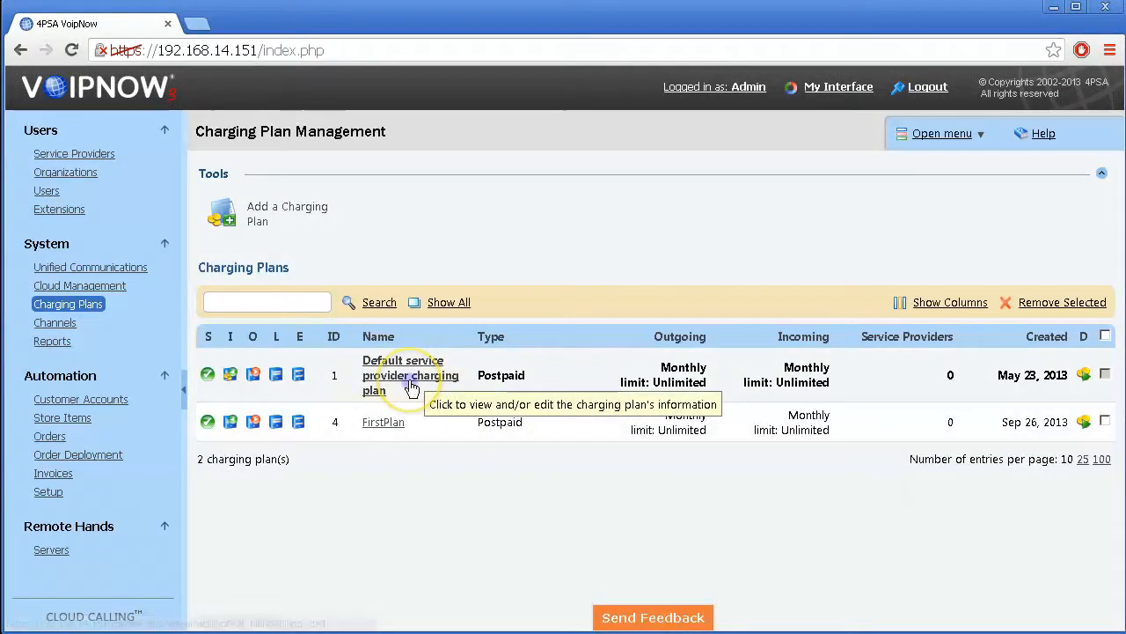
{"action": "left_click", "coordinate": [411, 373]}
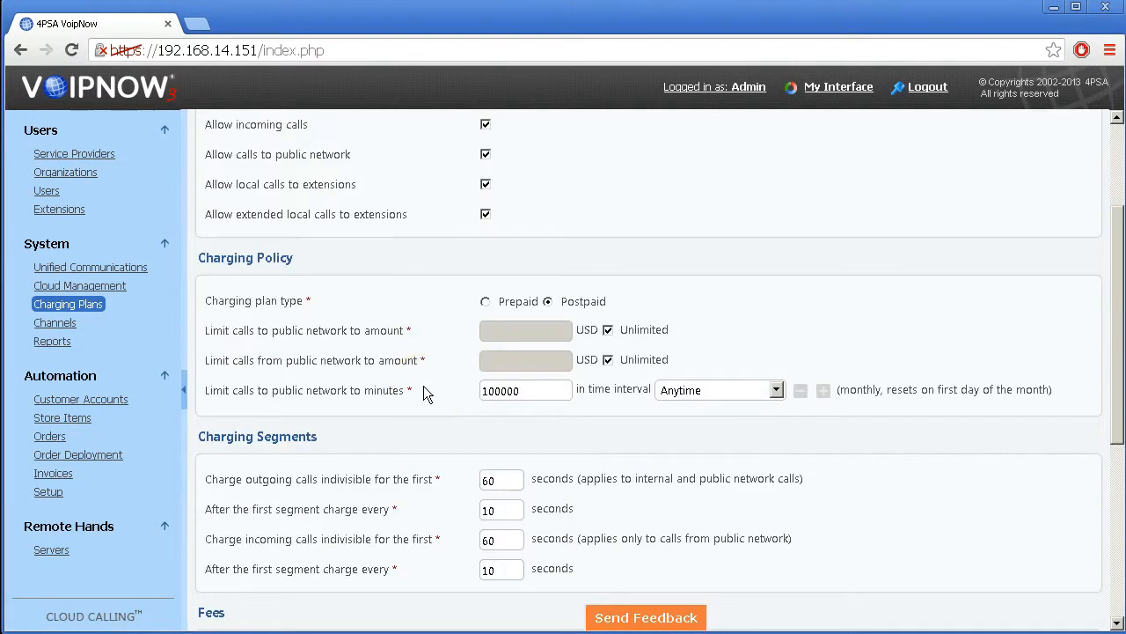
{"action": "scroll", "scroll_direction": "down", "scroll_amount": 3}
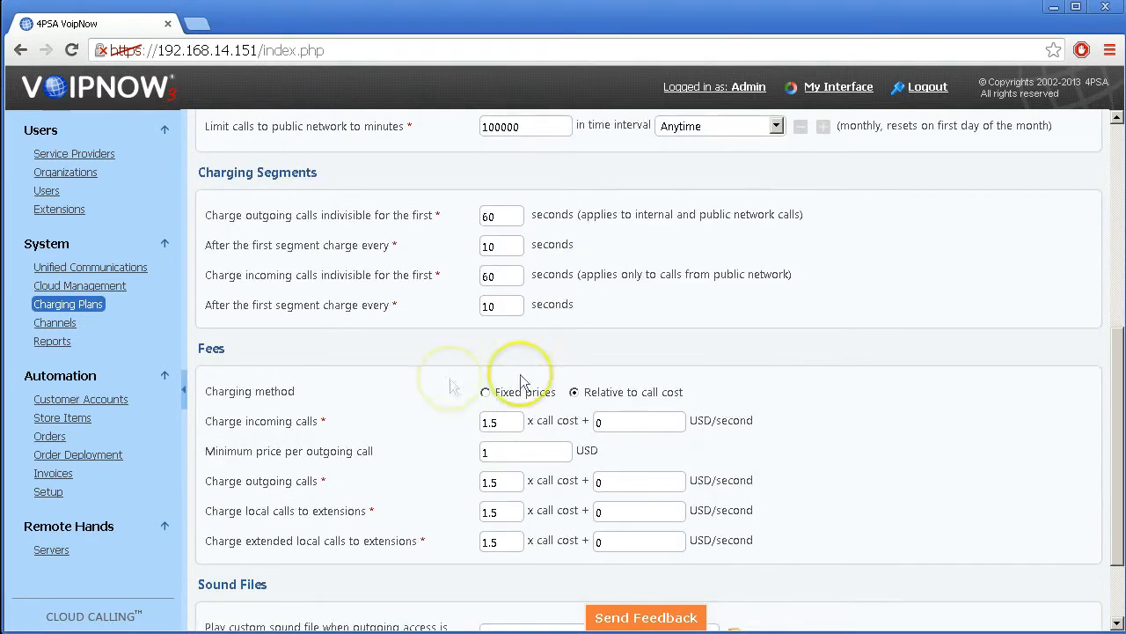
{"action": "scroll", "scroll_direction": "down", "scroll_amount": 3}
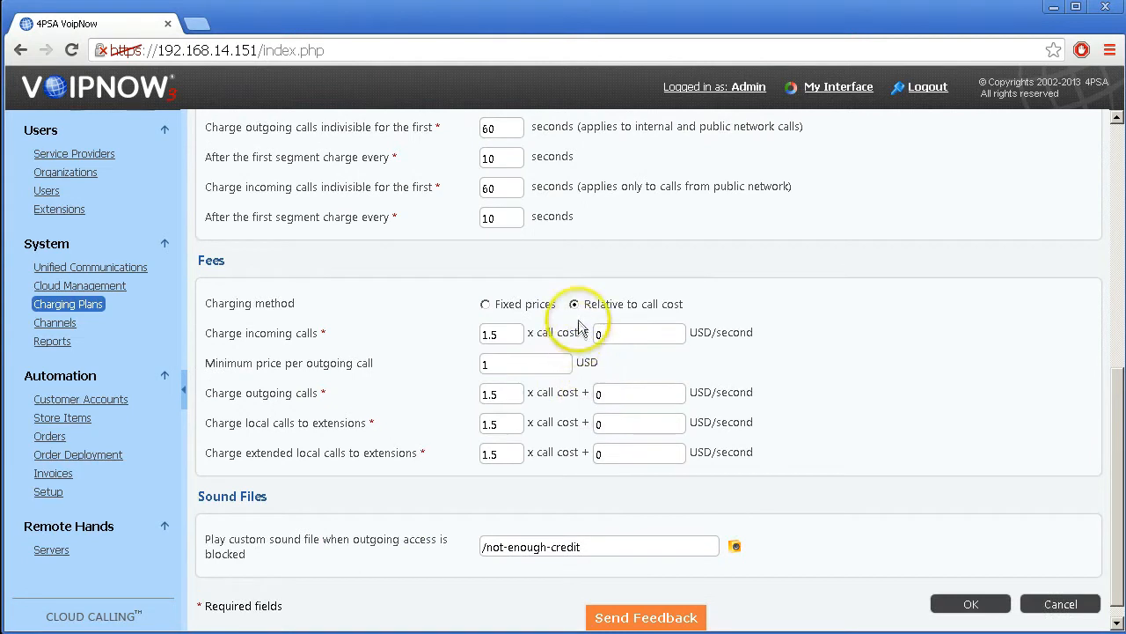
- Inspect the default plan's incoming and outgoing cost multiplier and per-second add-on fields
{"action": "left_click", "coordinate": [637, 333]}
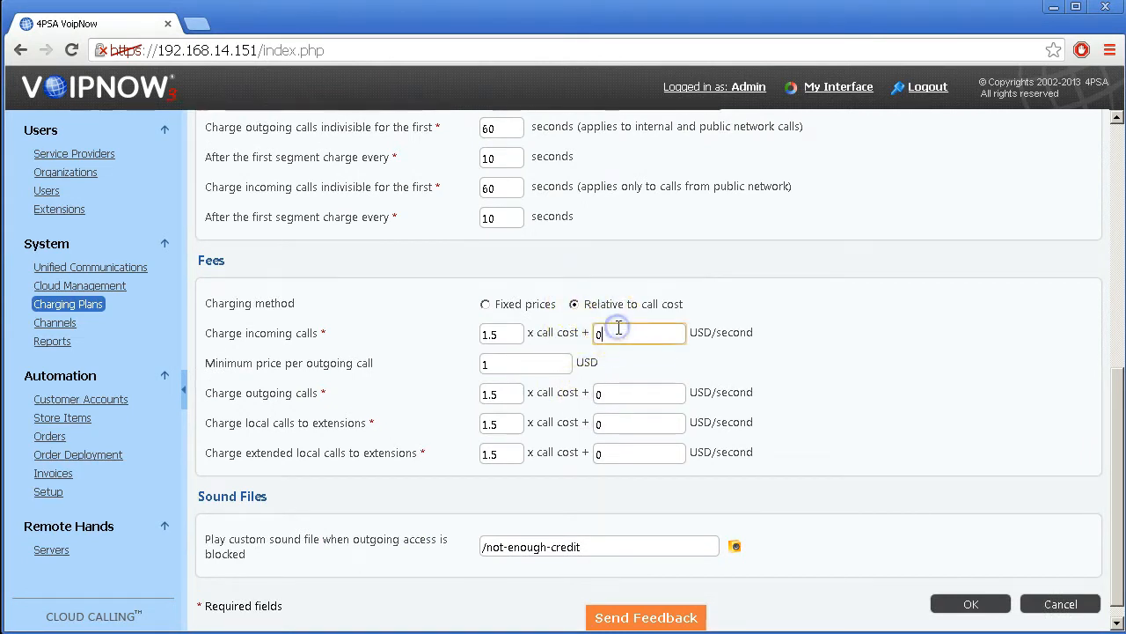
{"action": "left_click", "coordinate": [637, 333]}
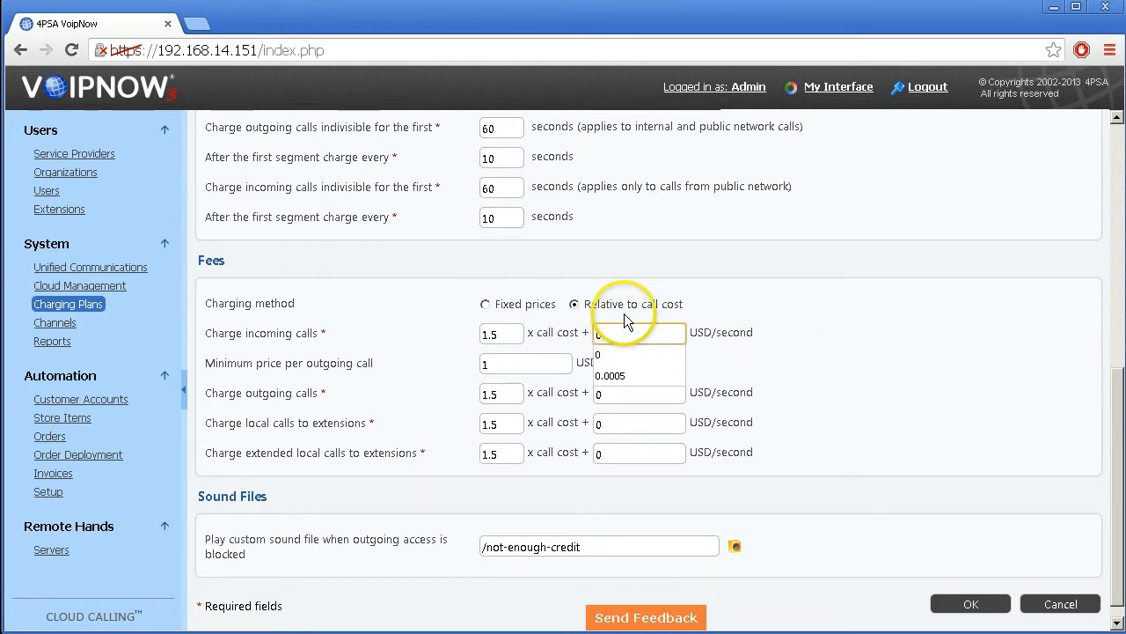
{"action": "left_click", "coordinate": [638, 333]}
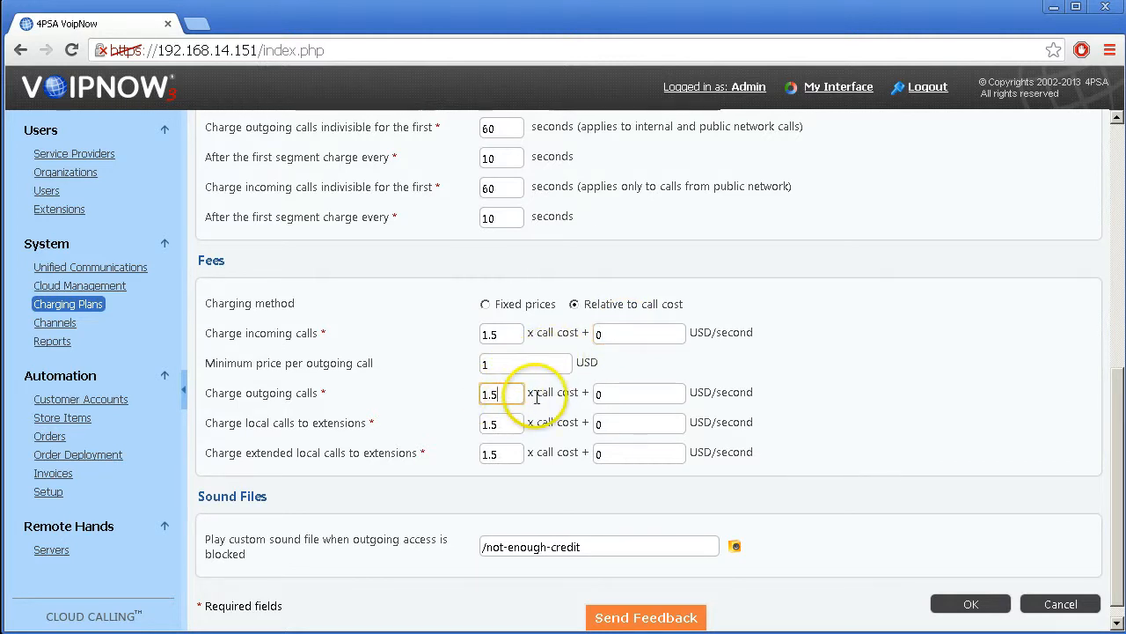
{"action": "left_click", "coordinate": [639, 392]}
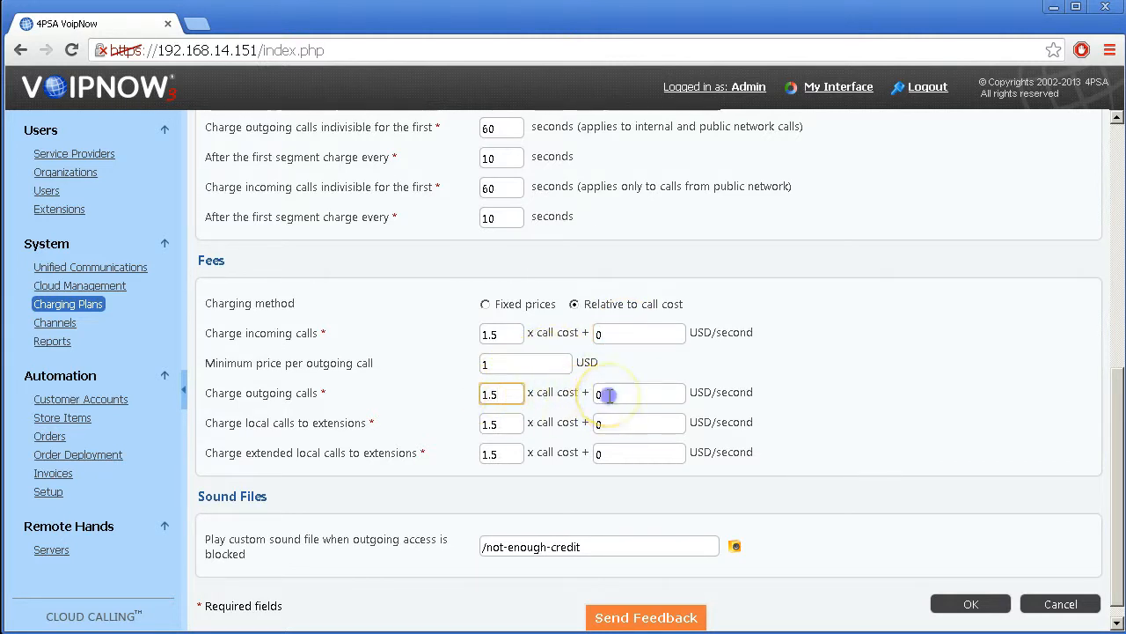
{"action": "left_click", "coordinate": [639, 392]}
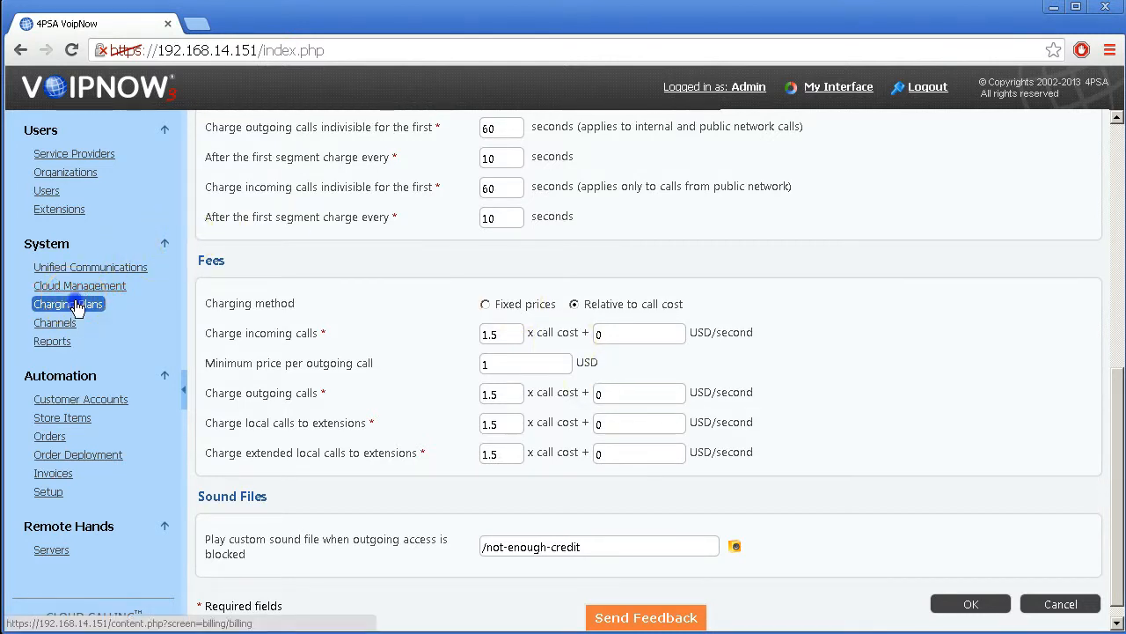
- Go to FirstPlan's charging destination exceptions page from the plans list
{"action": "left_click", "coordinate": [67, 303]}
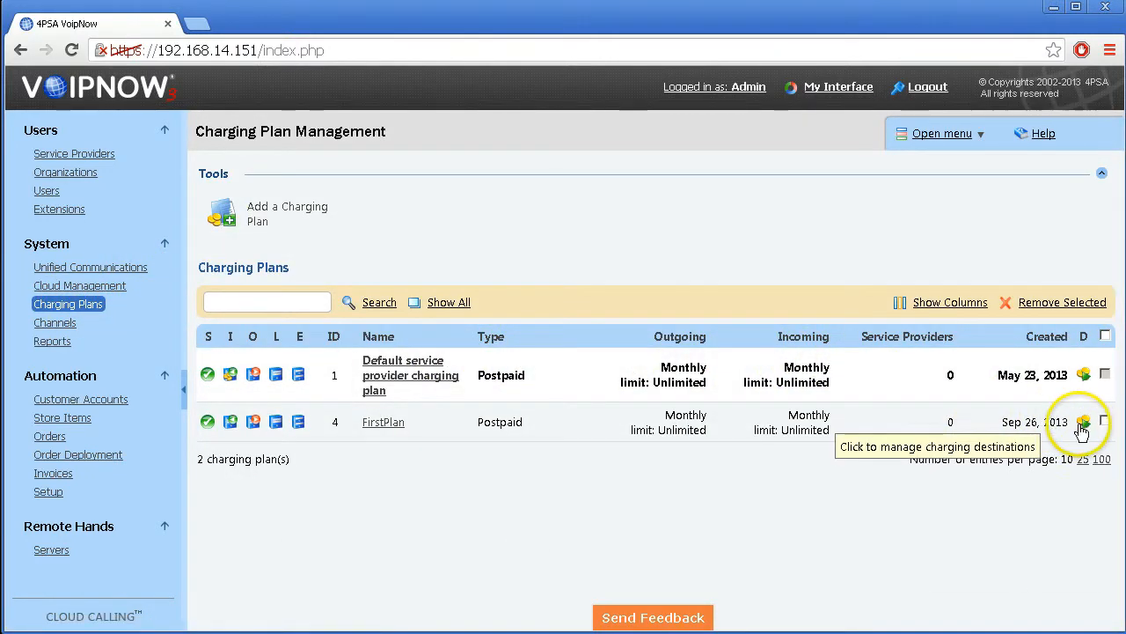
{"action": "left_click", "coordinate": [1084, 423]}
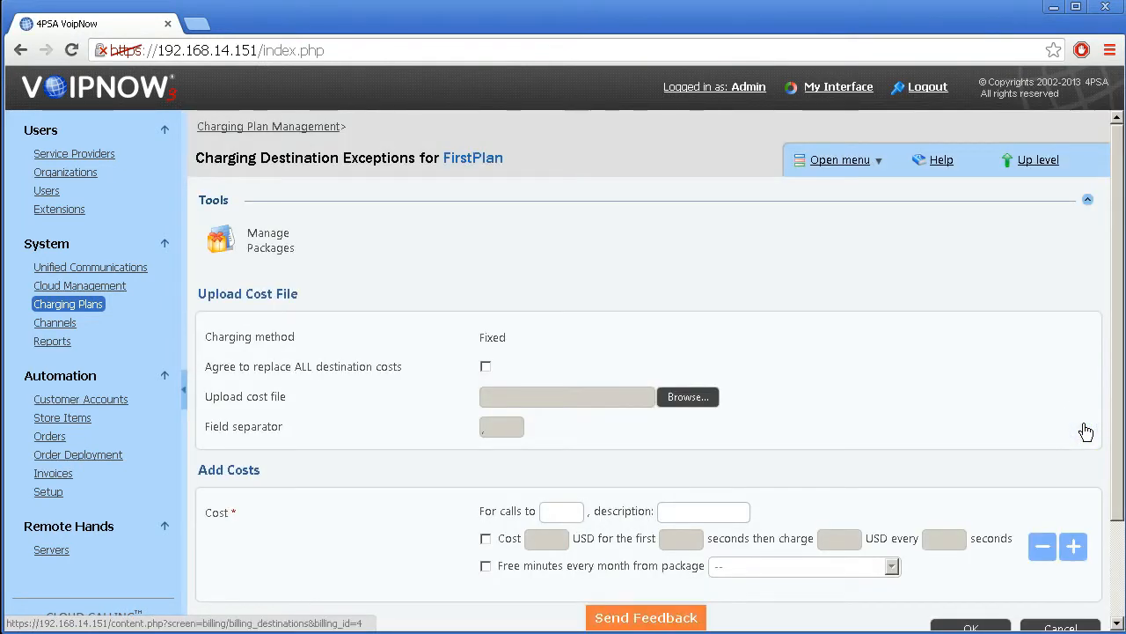
{"action": "mouse_move", "coordinate": [950, 391]}
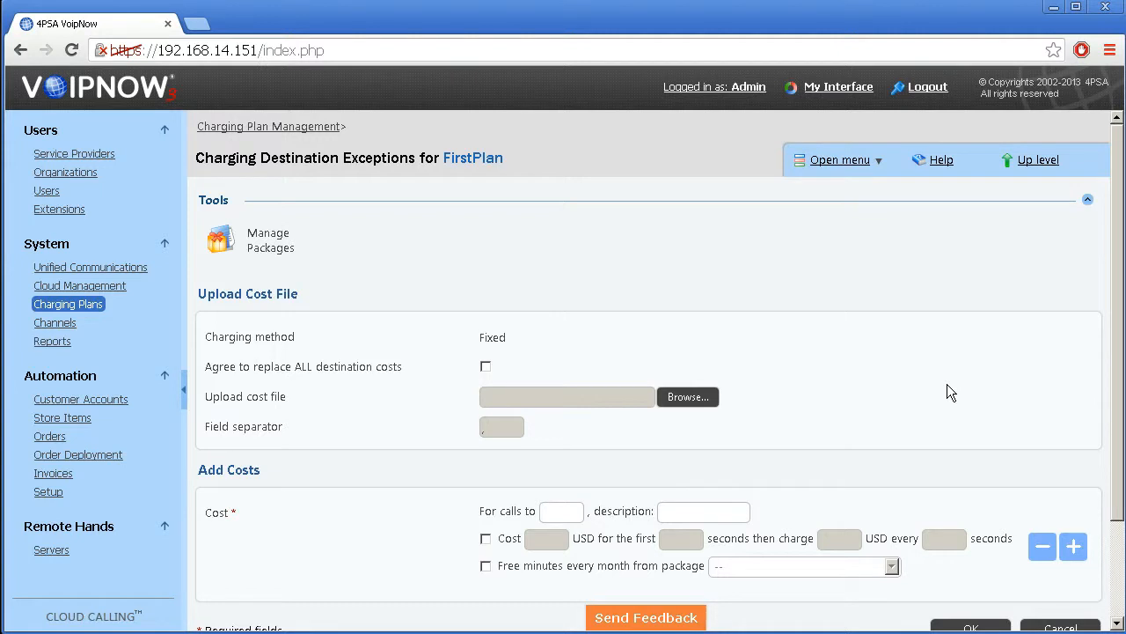
{"action": "scroll", "scroll_direction": "down", "scroll_amount": 3}
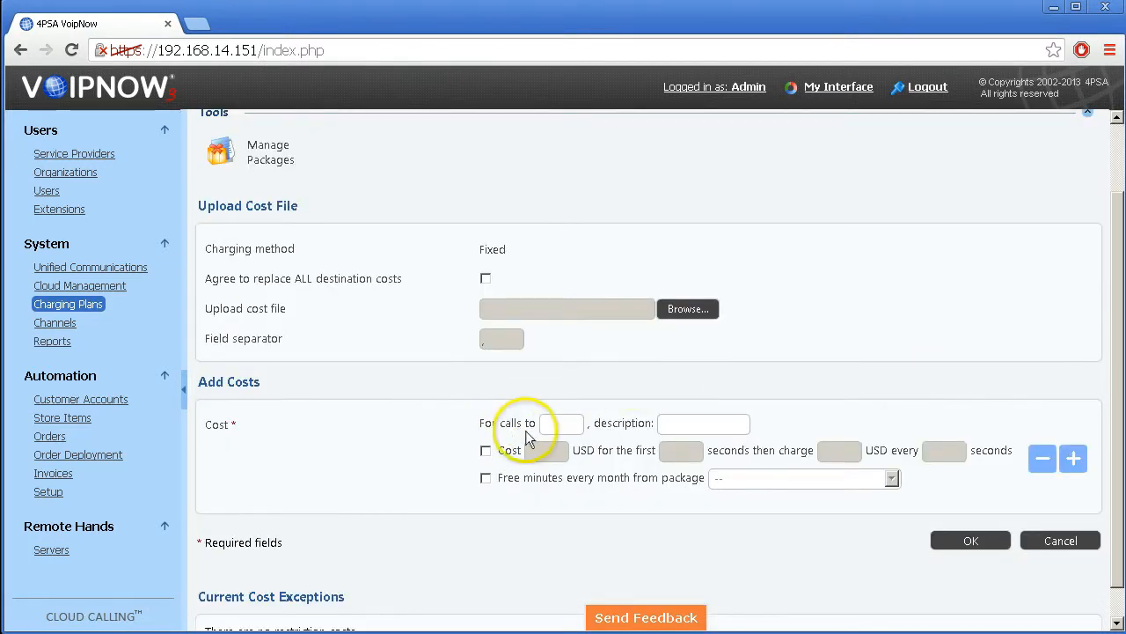
- Add a cost exception for calls to 49: 0.04 USD first 60 seconds, then 0.004 every 6 seconds
{"action": "type", "text": "4"}
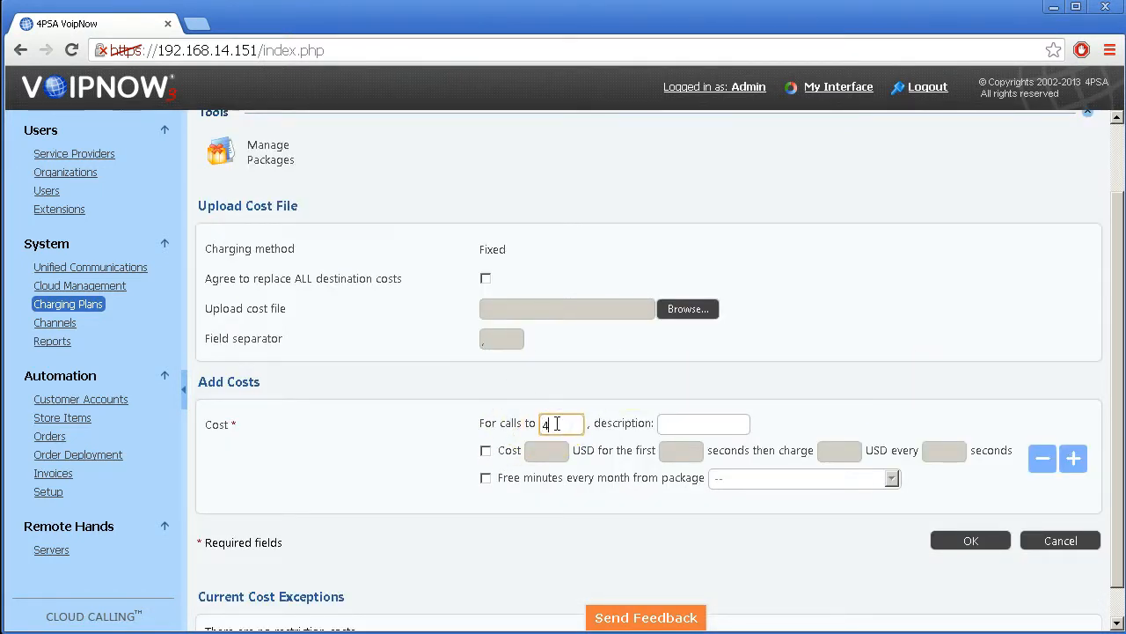
{"action": "left_click", "coordinate": [485, 450]}
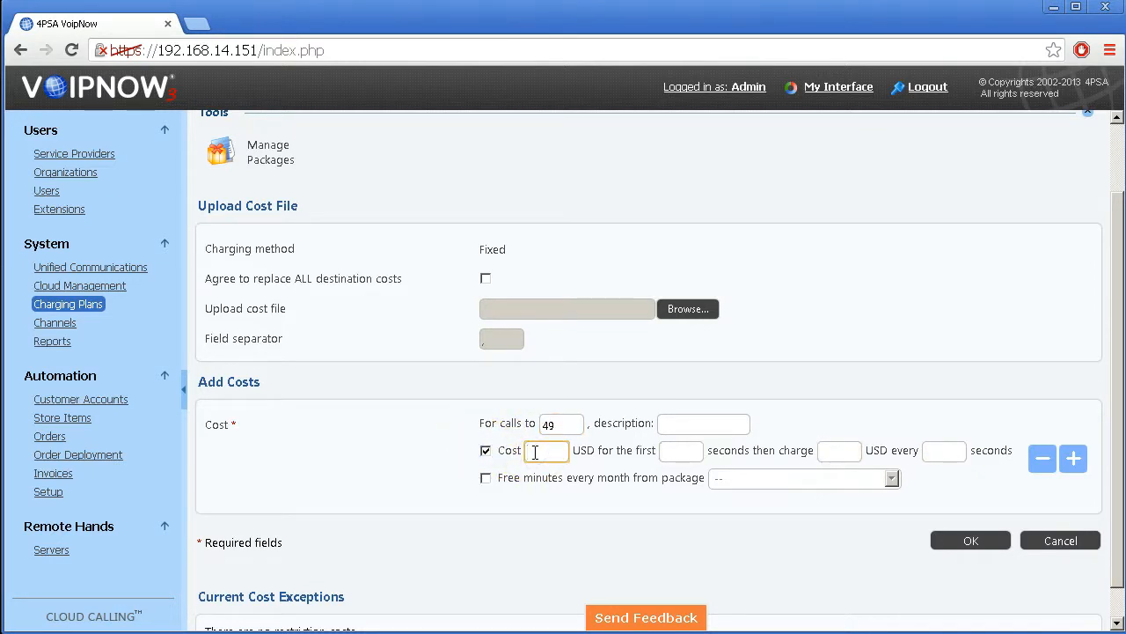
{"action": "type", "text": "0.04"}
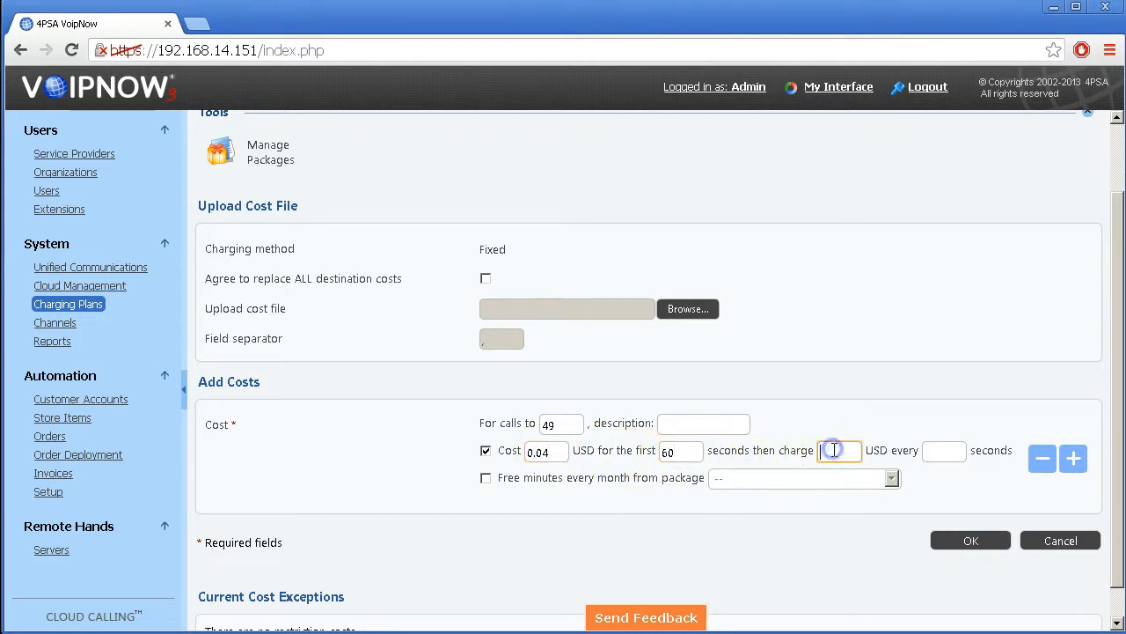
{"action": "type", "text": "0.004"}
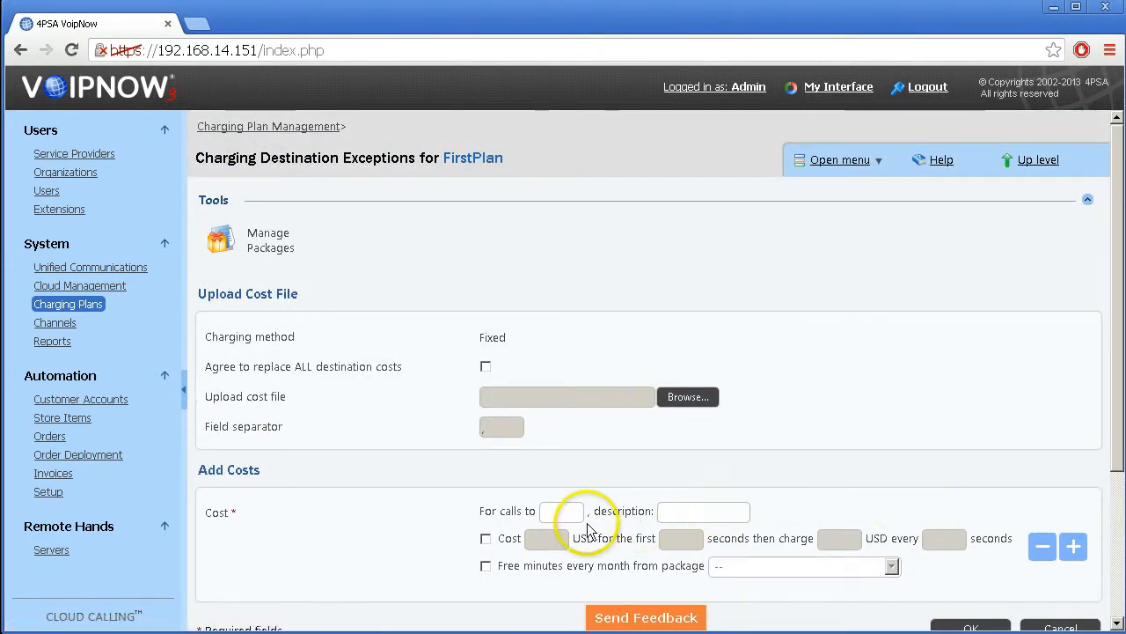
- Add an exception for 4915: 0.08 USD first 60 seconds, then 0.008 every 6 seconds
{"action": "scroll", "scroll_direction": "down", "scroll_amount": 3}
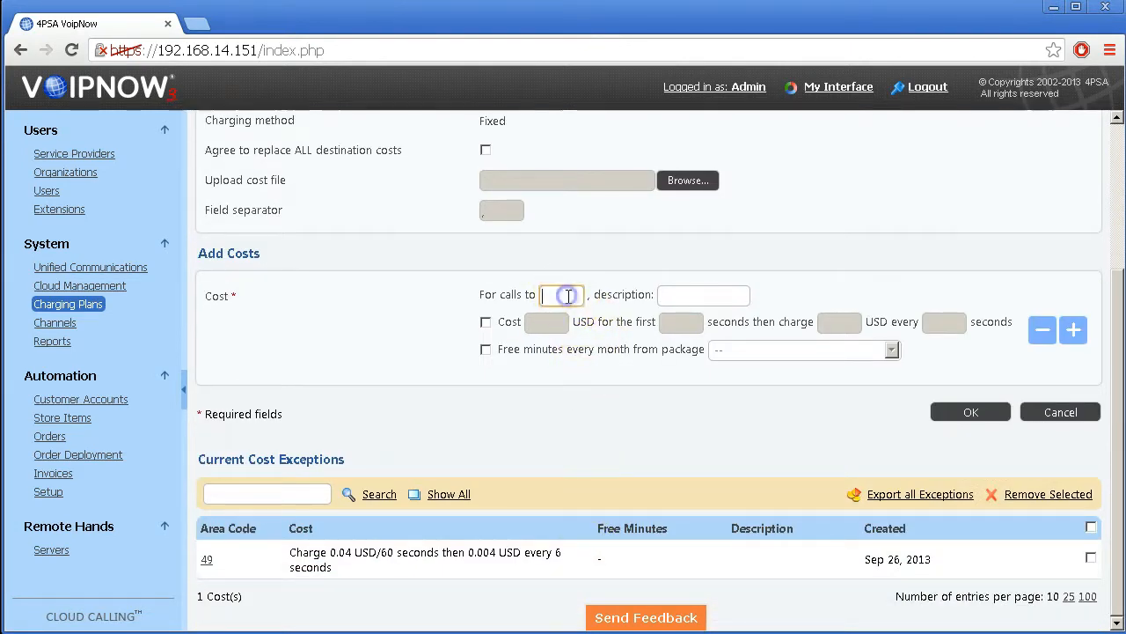
{"action": "type", "text": "4915"}
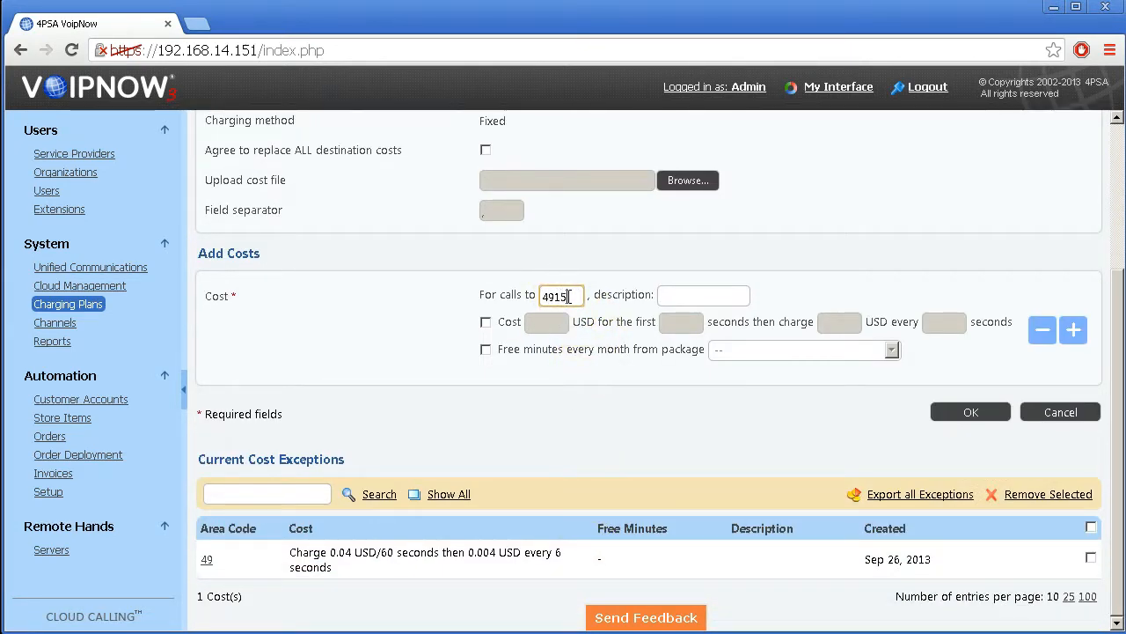
{"action": "left_click", "coordinate": [486, 322]}
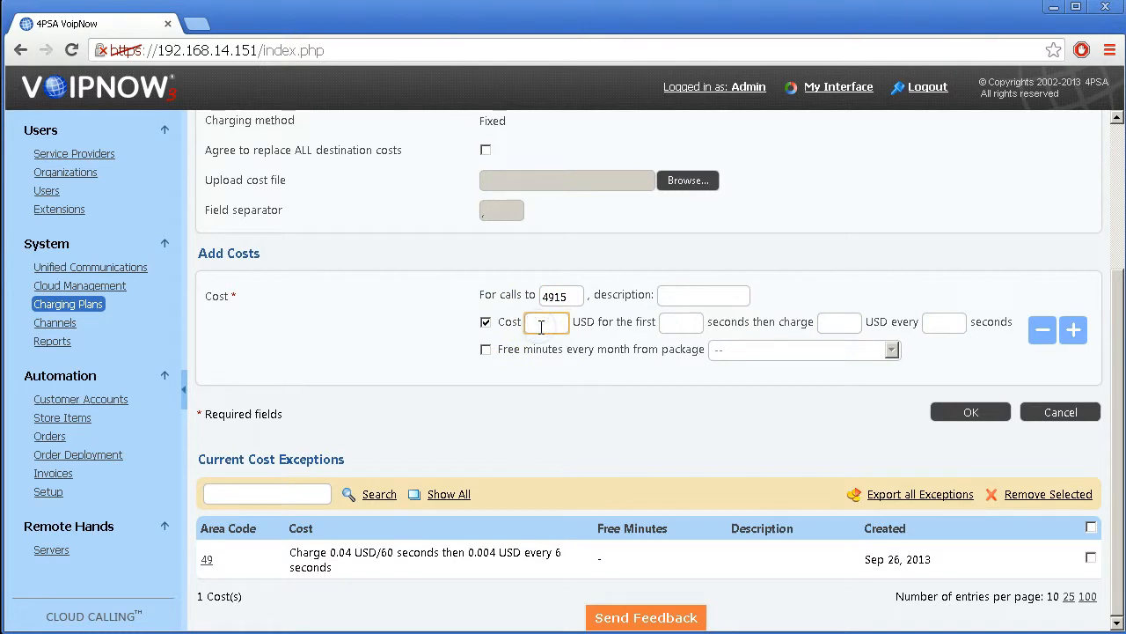
{"action": "type", "text": "0.08"}
{"action": "left_click", "coordinate": [839, 322]}
{"action": "type", "text": "0.008"}
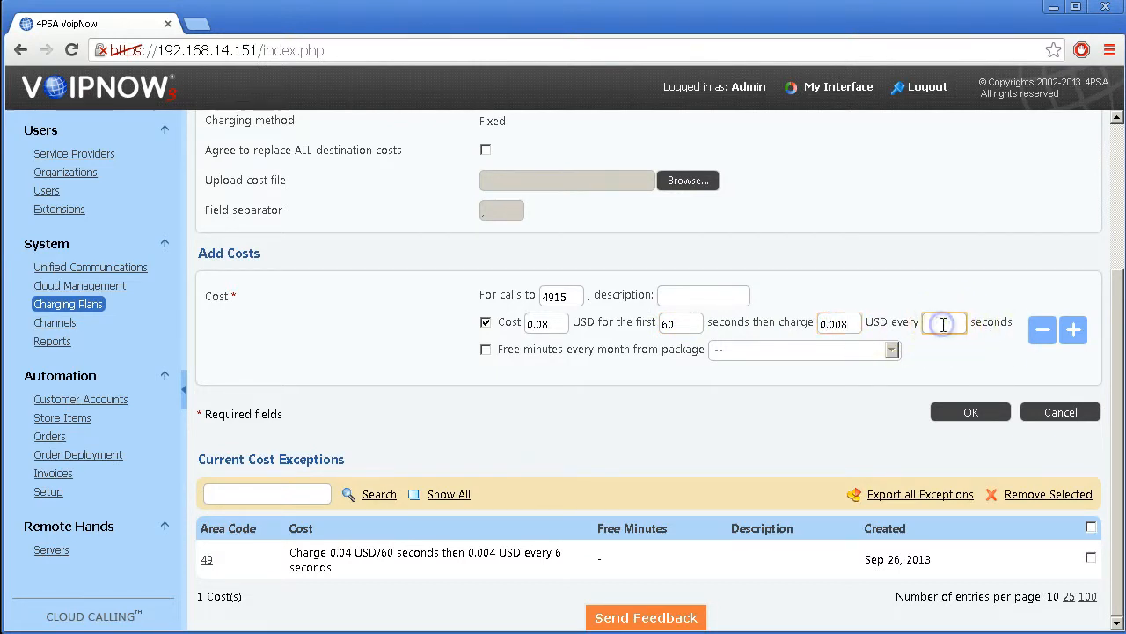
{"action": "left_click", "coordinate": [971, 412]}
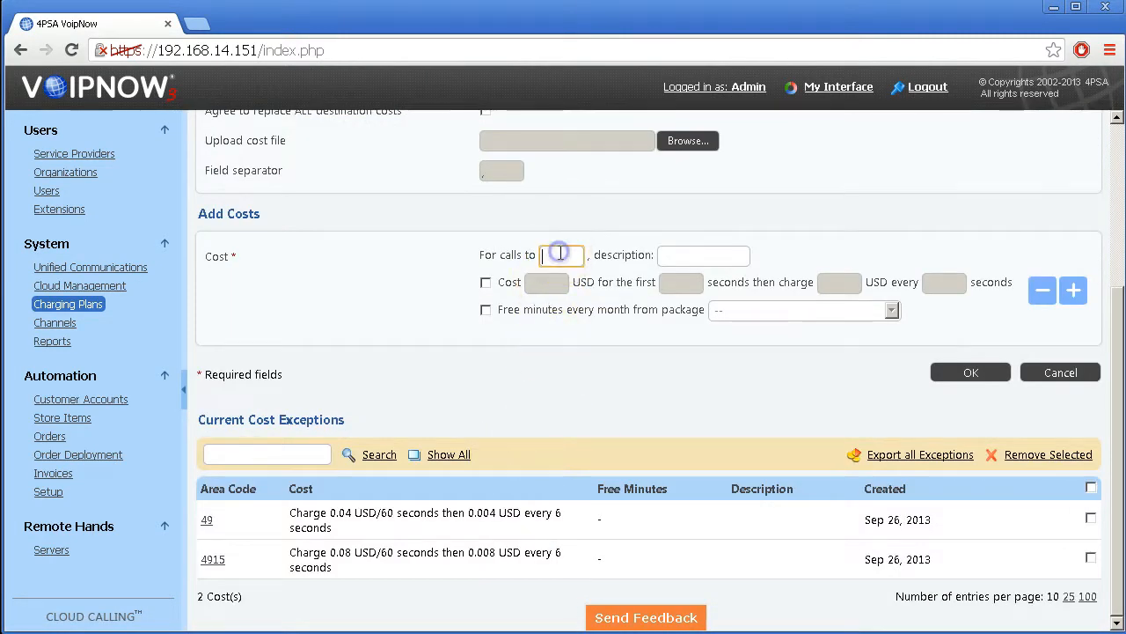
- Add the same 0.08/60 s then 0.008/6 s exception for calls to 4916
{"action": "type", "text": "4916"}
{"action": "left_click", "coordinate": [840, 281]}
{"action": "type", "text": "0."}
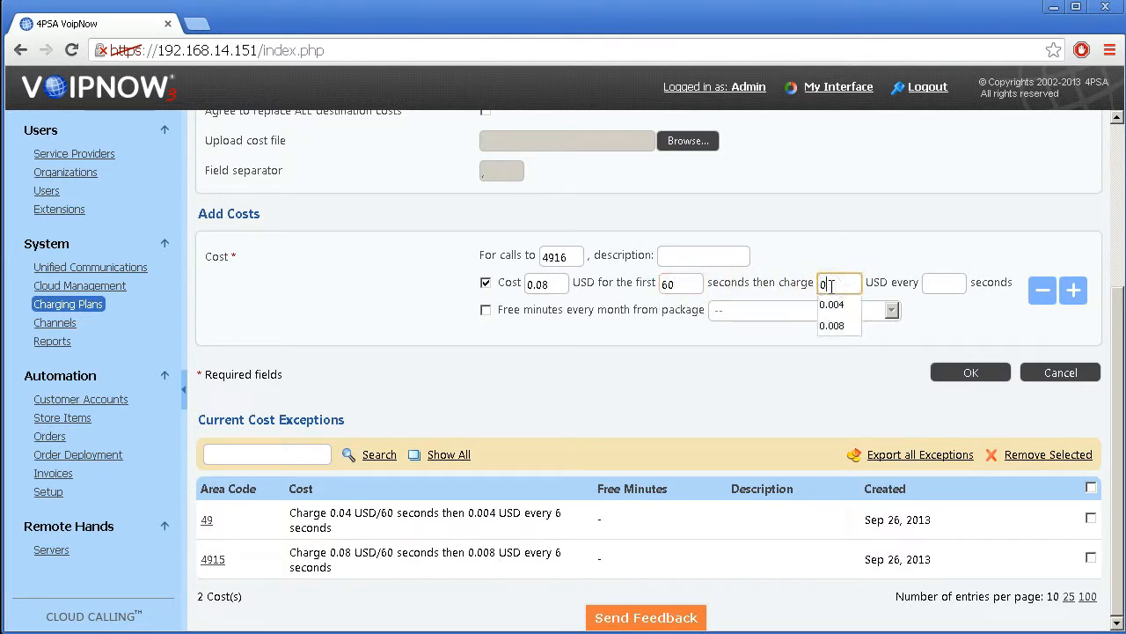
{"action": "left_click", "coordinate": [831, 326]}
{"action": "type", "text": "6"}
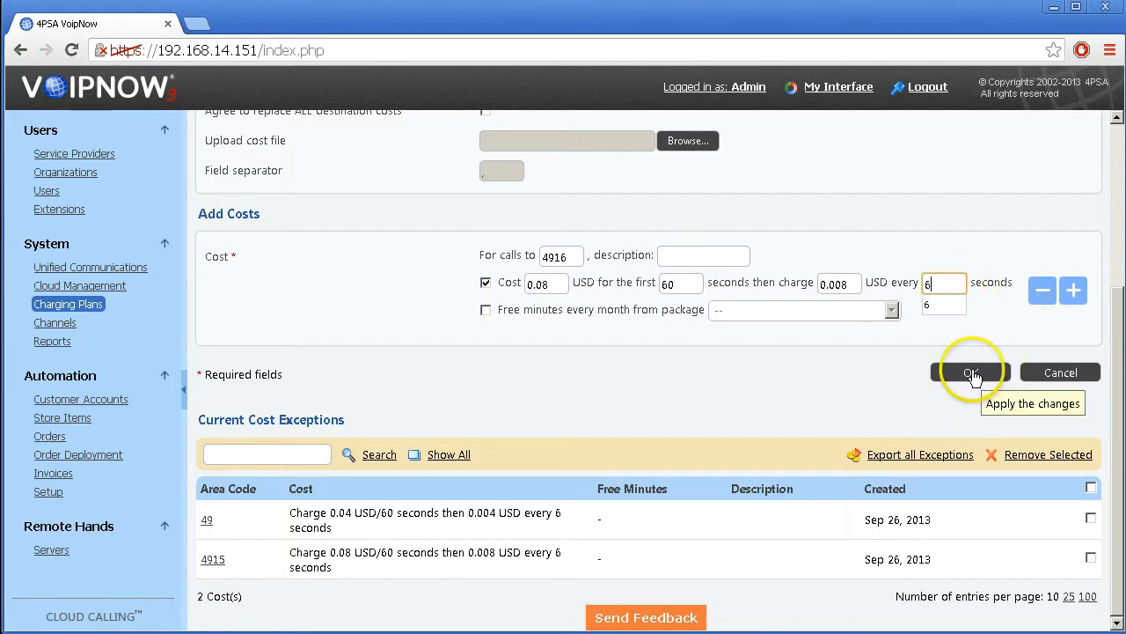
{"action": "left_click", "coordinate": [972, 371]}
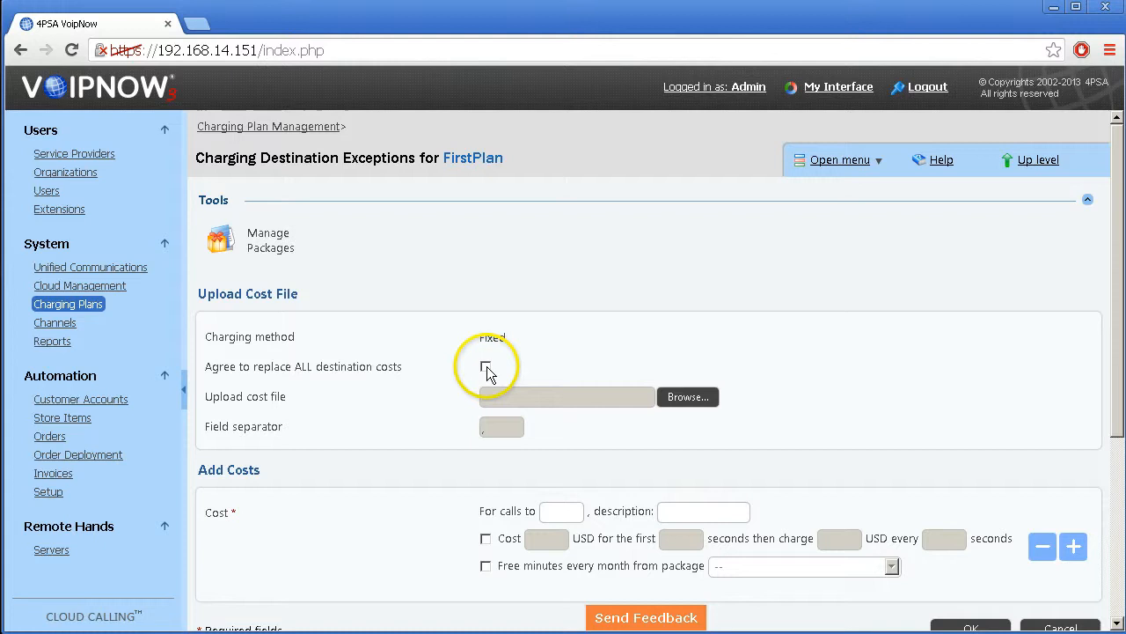
{"action": "left_click", "coordinate": [486, 366]}
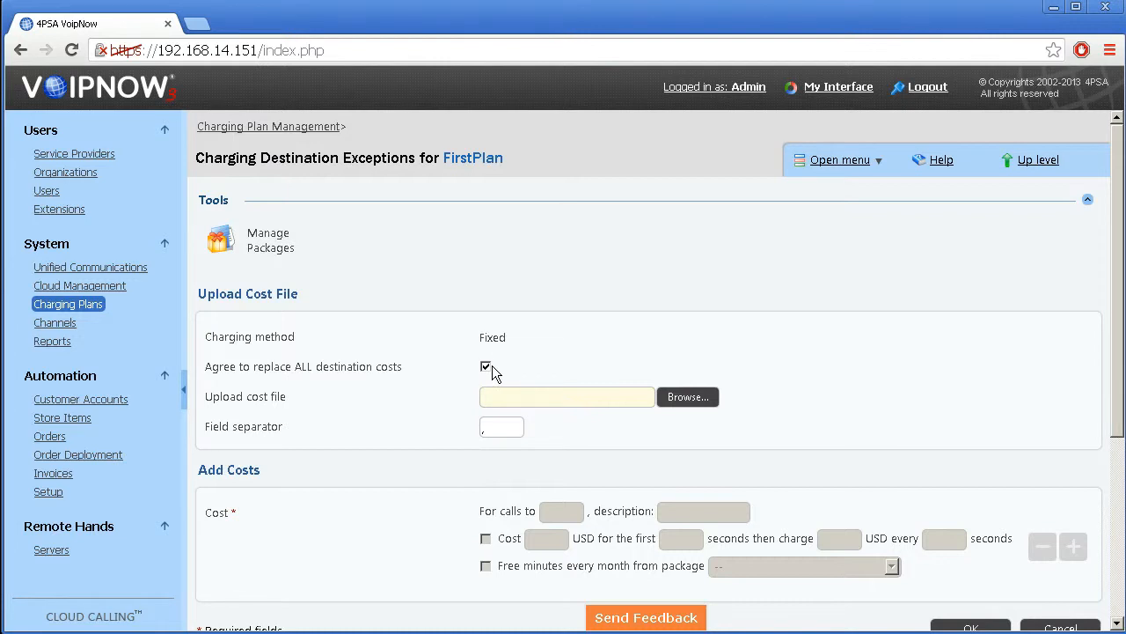
{"action": "left_click", "coordinate": [486, 366]}
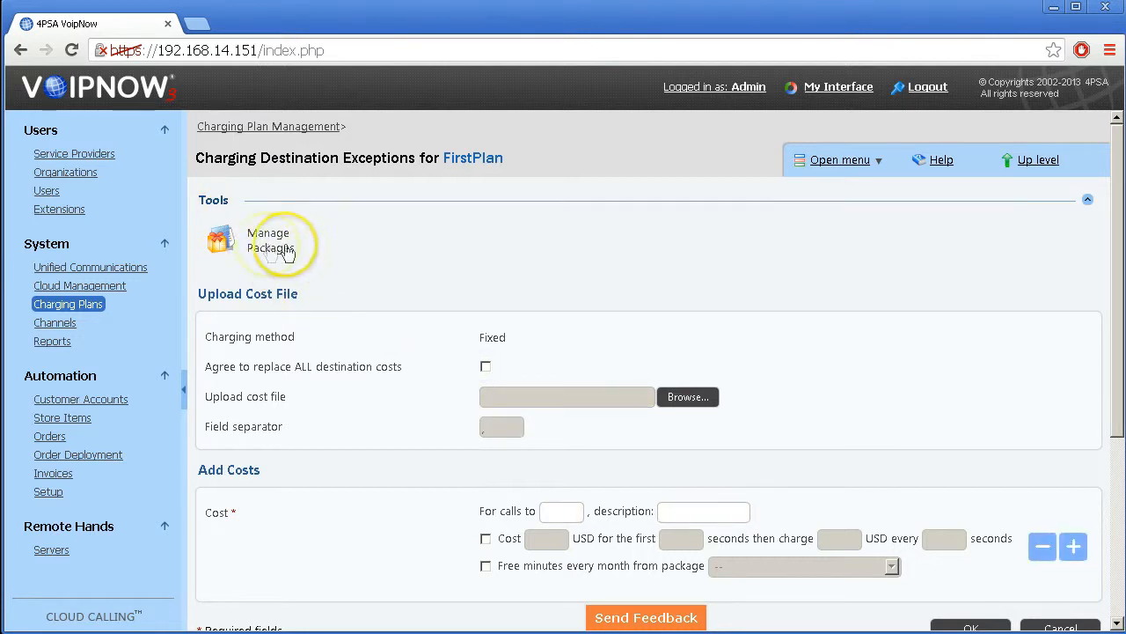
{"action": "left_click", "coordinate": [268, 239]}
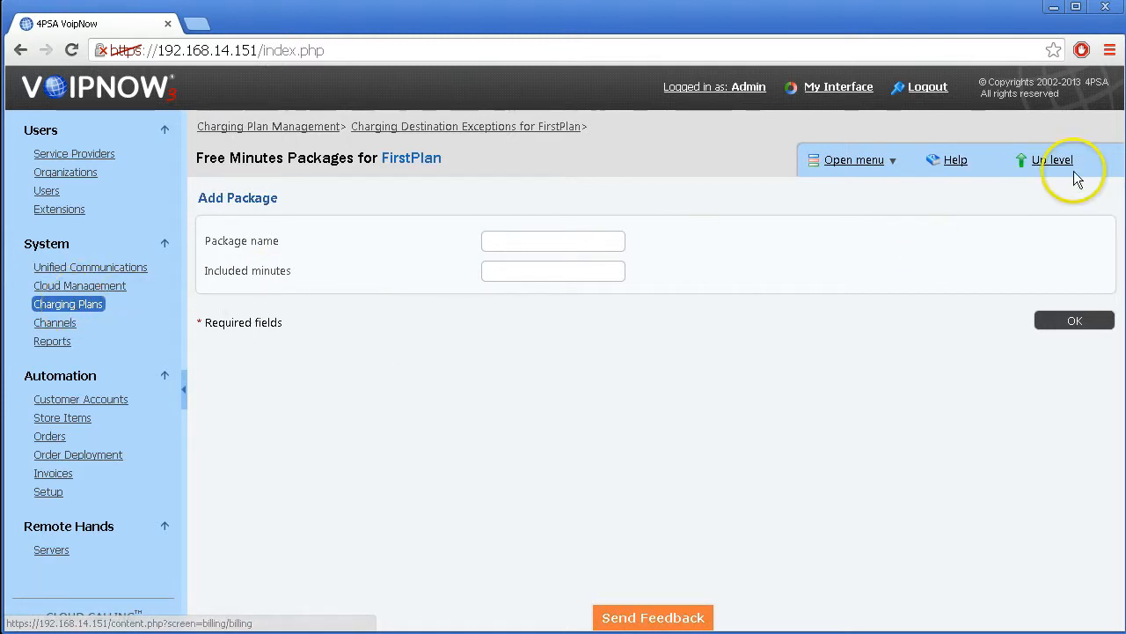
{"action": "left_click", "coordinate": [1052, 159]}
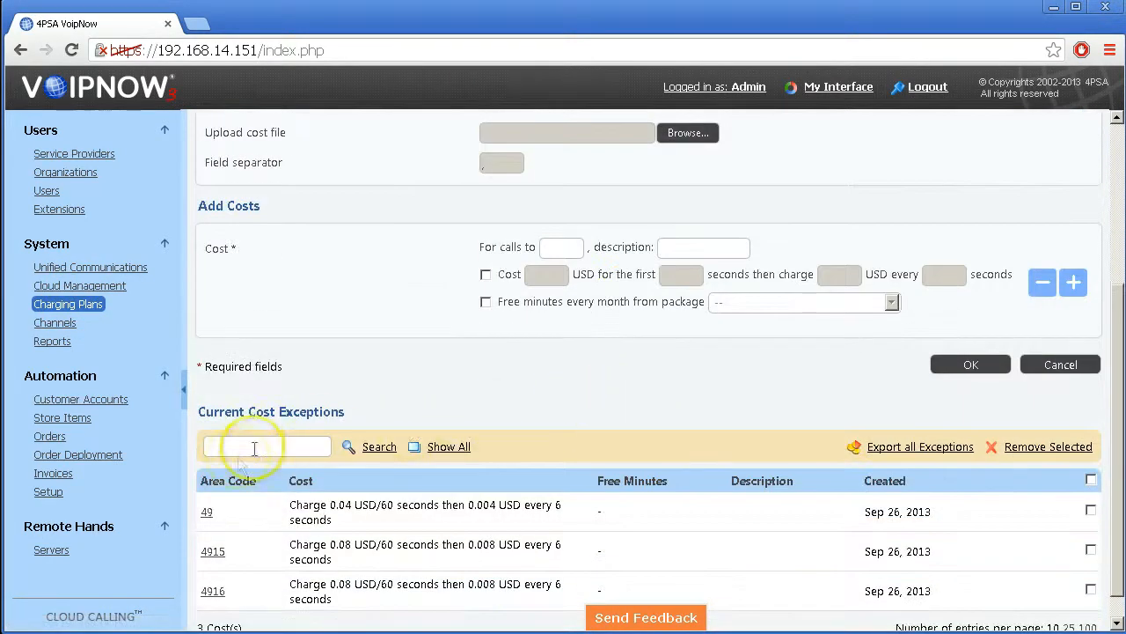
- Add exceptions for 0049, 004915 and 004916 at the matching rates, reaching six exceptions
{"action": "scroll", "scroll_direction": "down", "scroll_amount": 3}
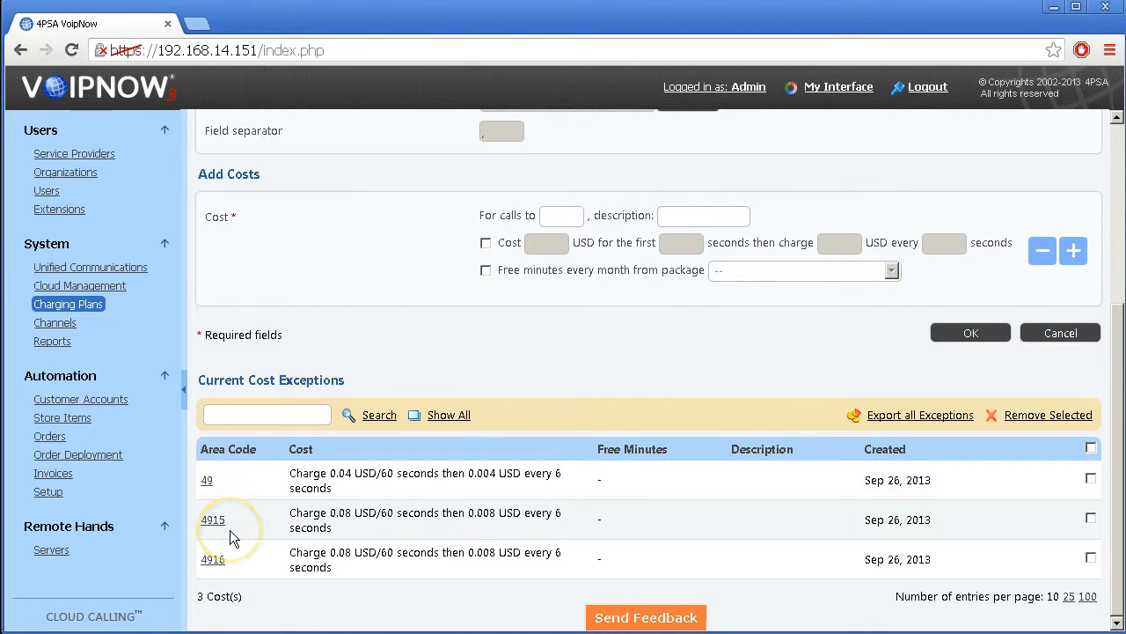
{"action": "type", "text": "0045"}
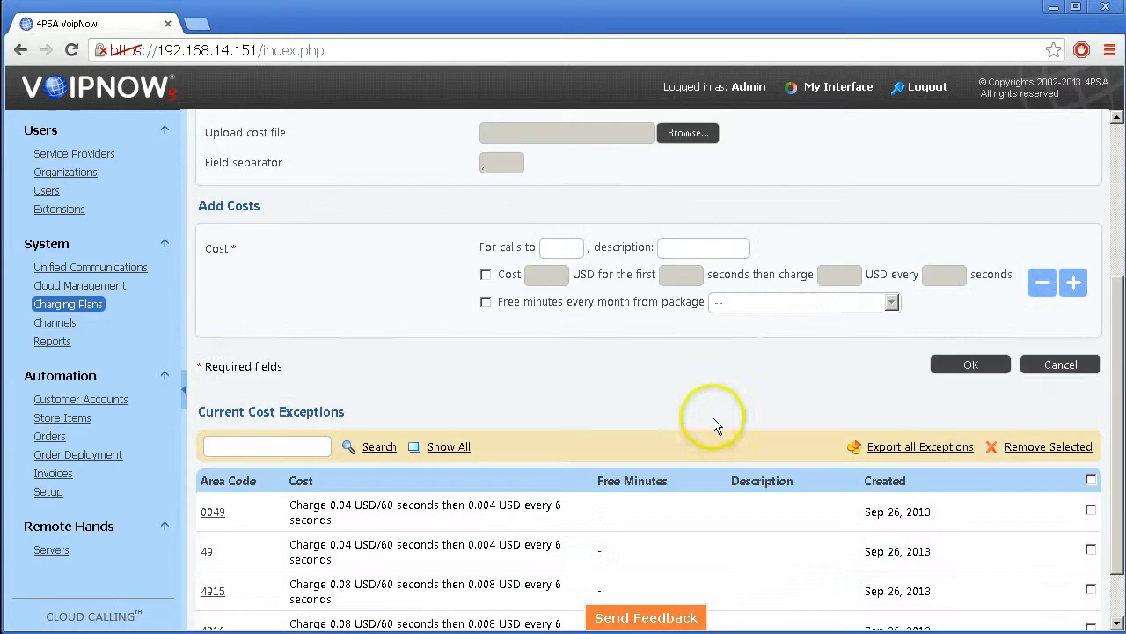
{"action": "scroll", "scroll_direction": "up", "scroll_amount": 3}
{"action": "type", "text": "6"}
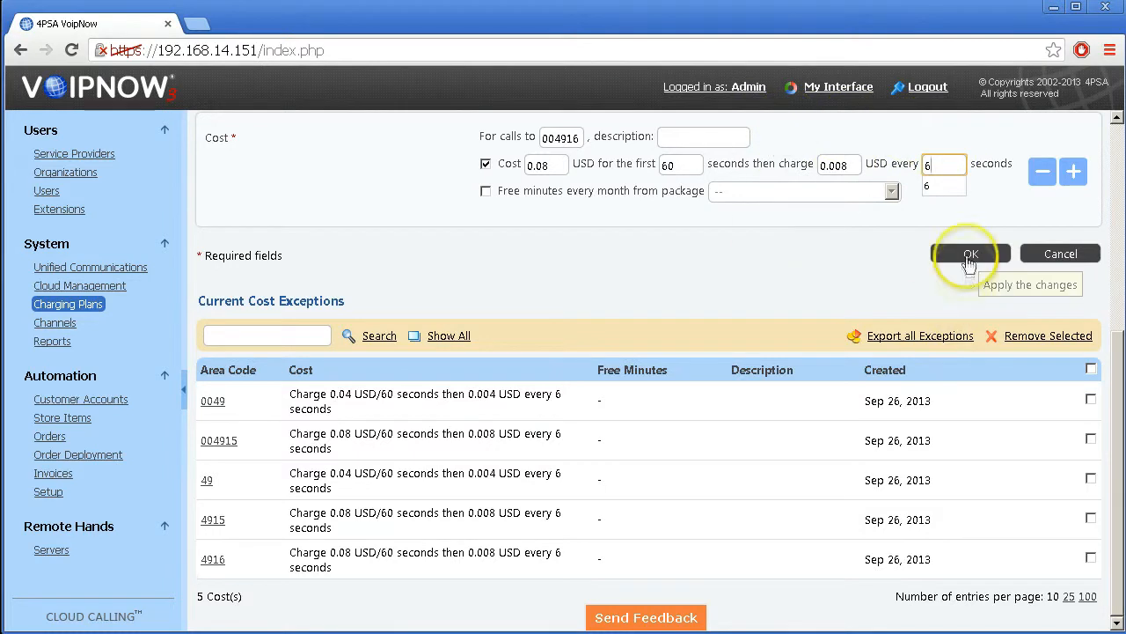
{"action": "left_click", "coordinate": [969, 254]}
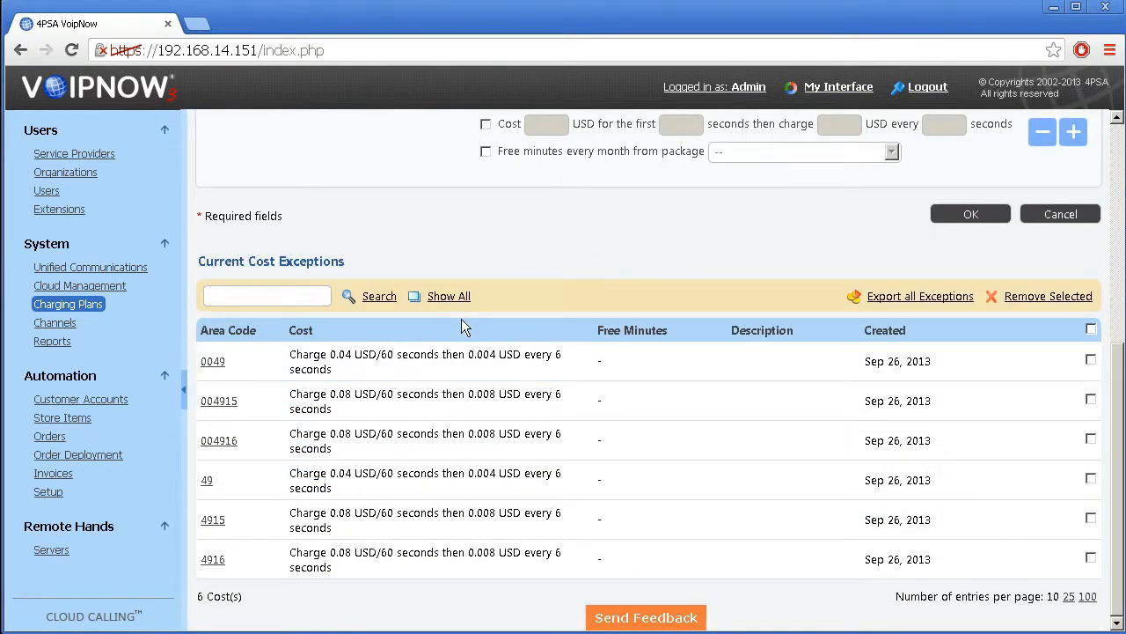
{"action": "mouse_move", "coordinate": [467, 317]}
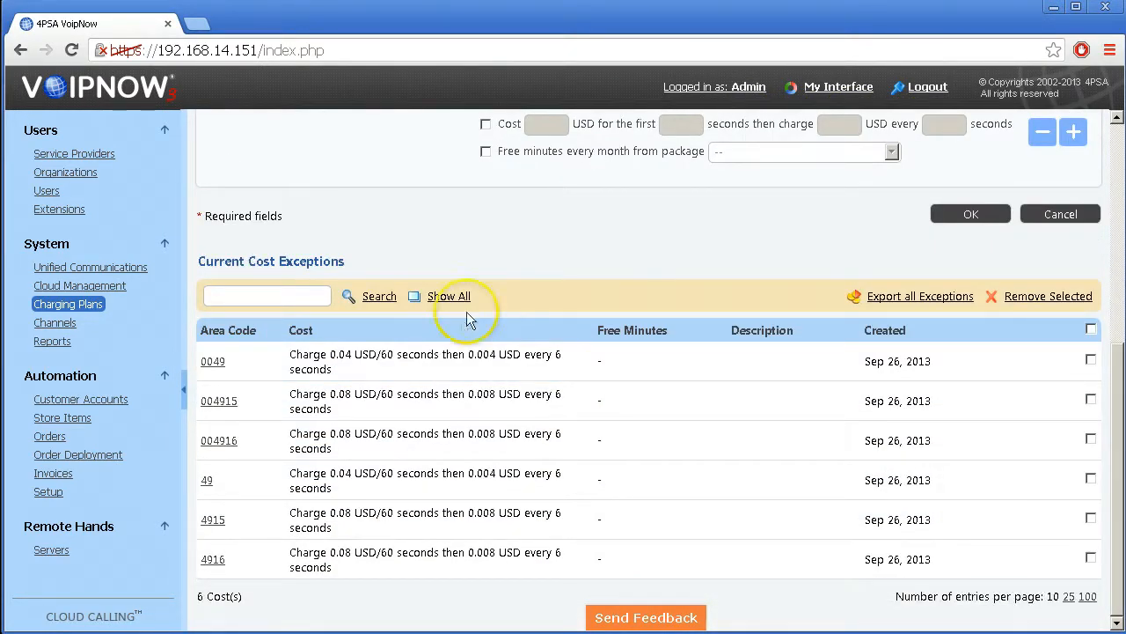
{"action": "mouse_move", "coordinate": [433, 605]}
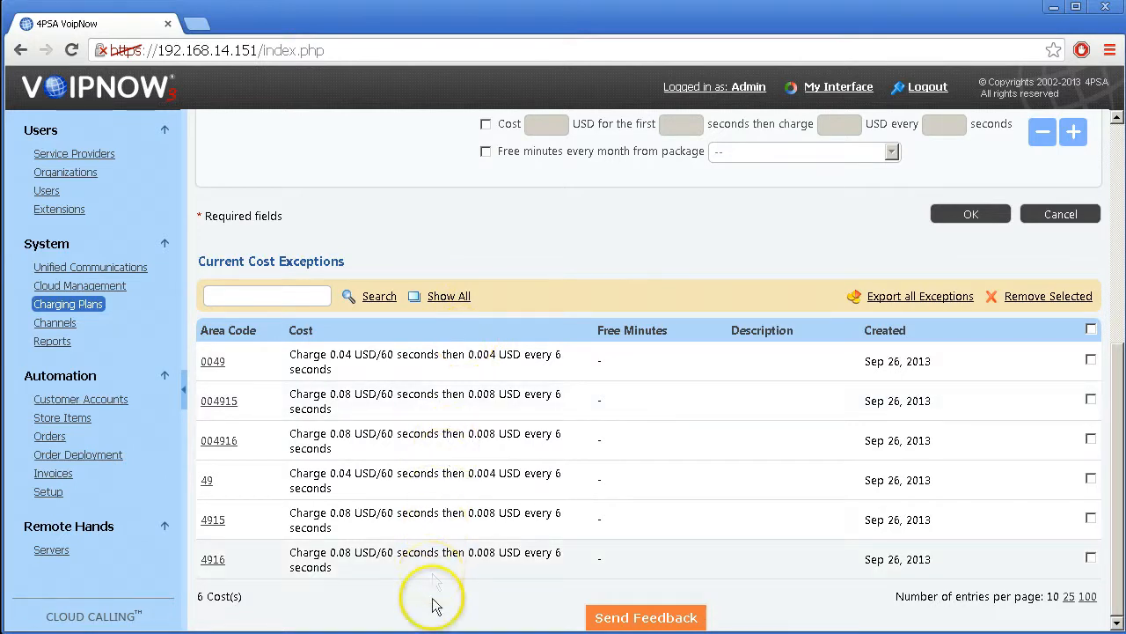